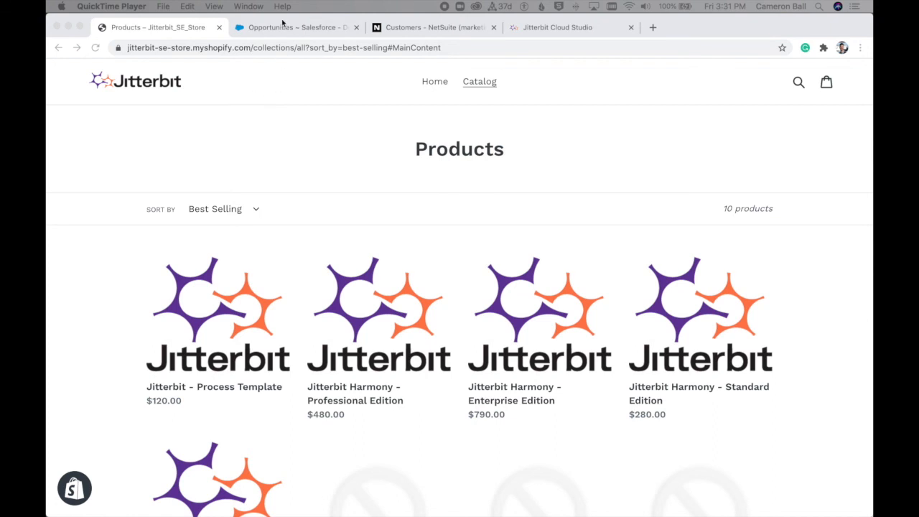
# Step: Check the Salesforce opportunities list and the list of all accounts
pyautogui.click(294, 27)
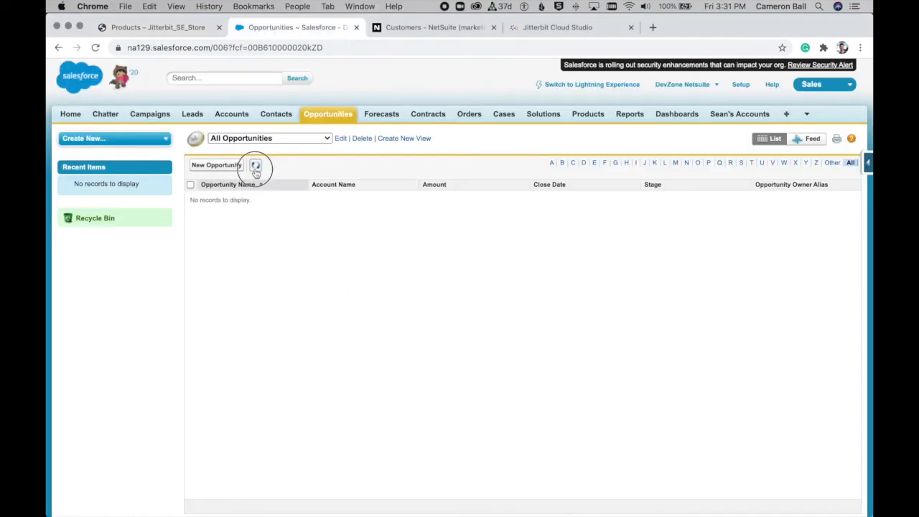
pyautogui.click(255, 165)
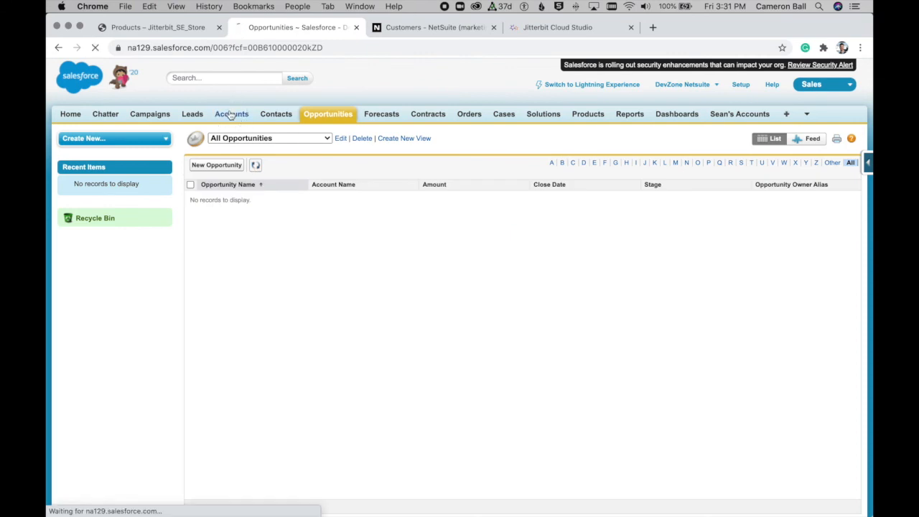
pyautogui.click(231, 113)
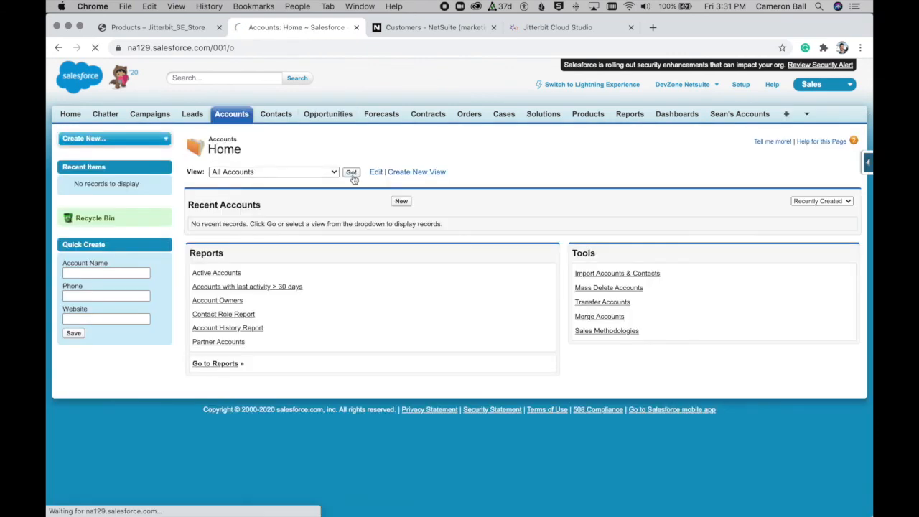
pyautogui.click(351, 171)
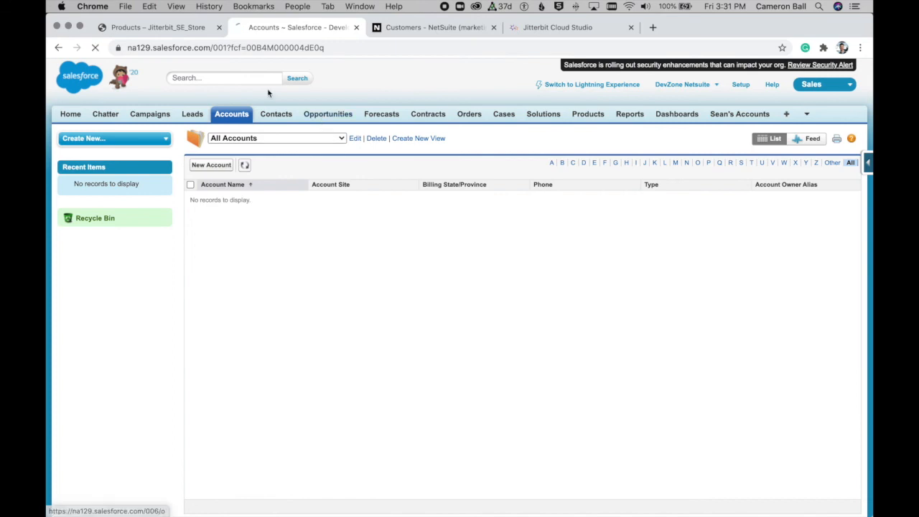
# Step: Add Jitterbit - Process Template to the $600 Shopify cart and begin checkout
pyautogui.click(157, 27)
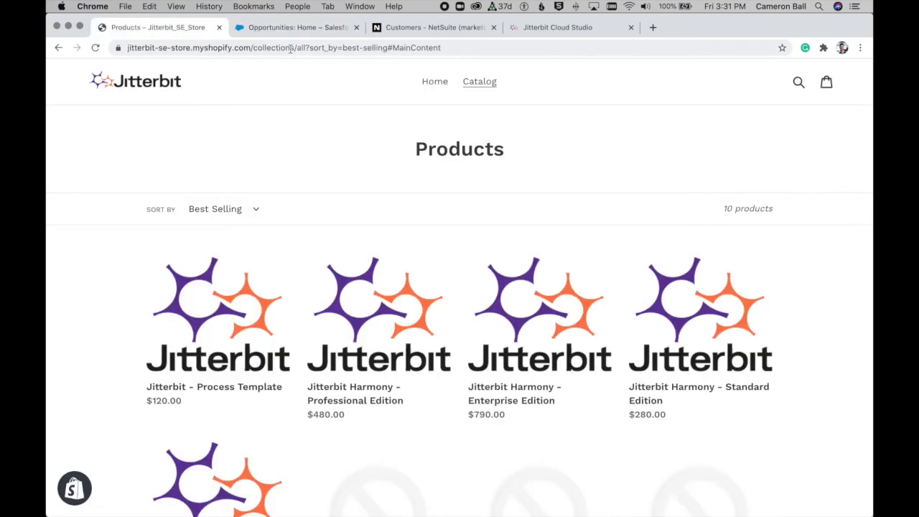
pyautogui.scroll(-3)
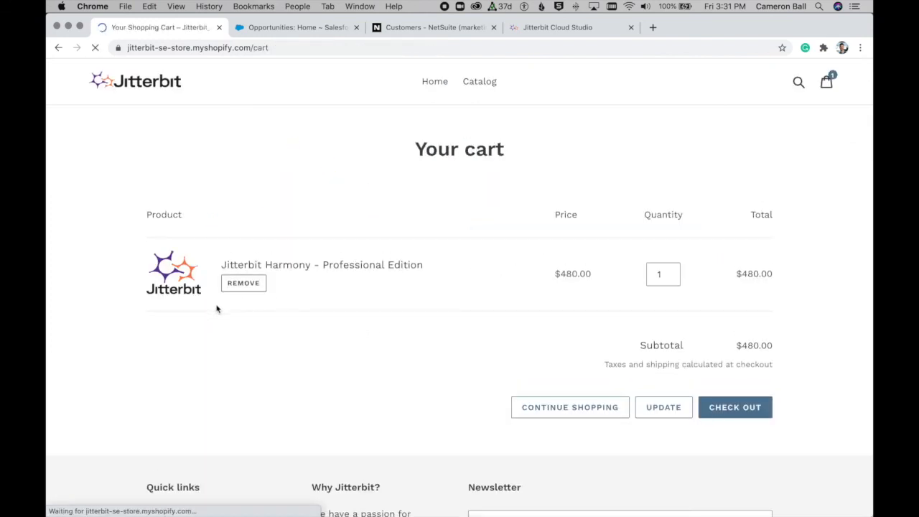
pyautogui.click(479, 82)
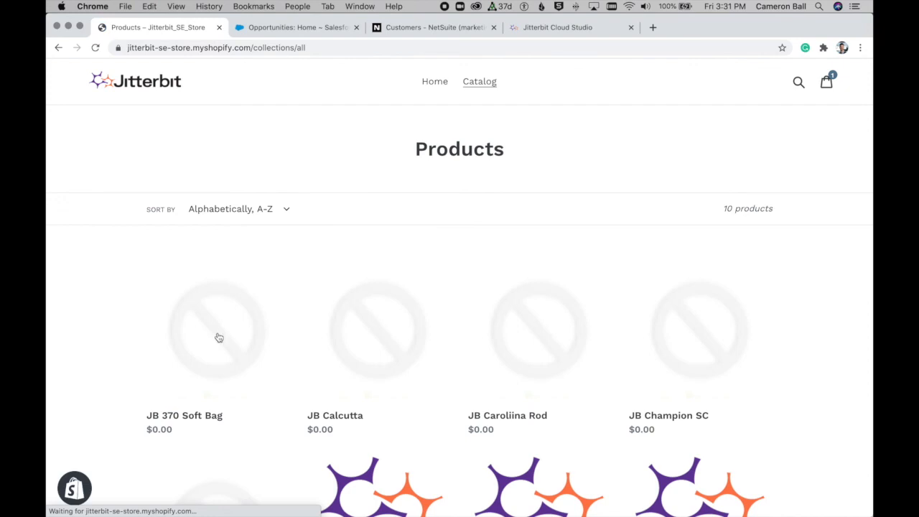
pyautogui.click(219, 330)
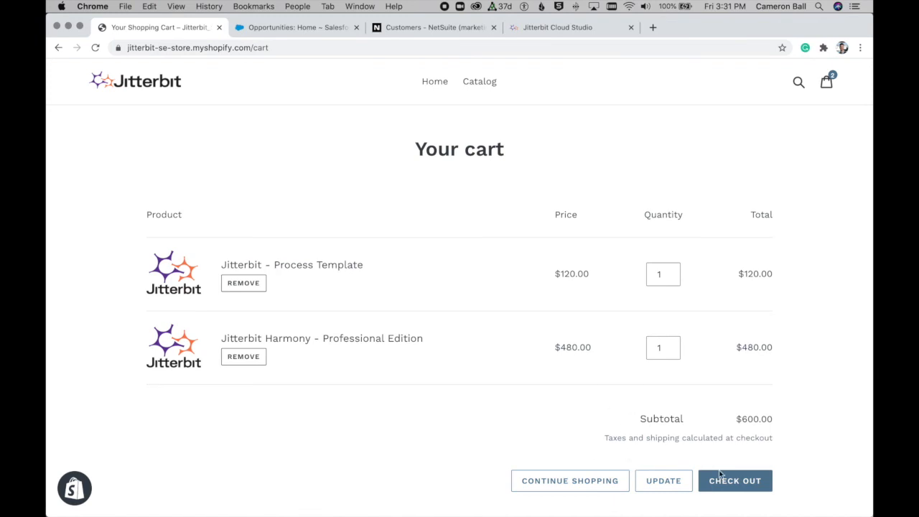
pyautogui.click(734, 480)
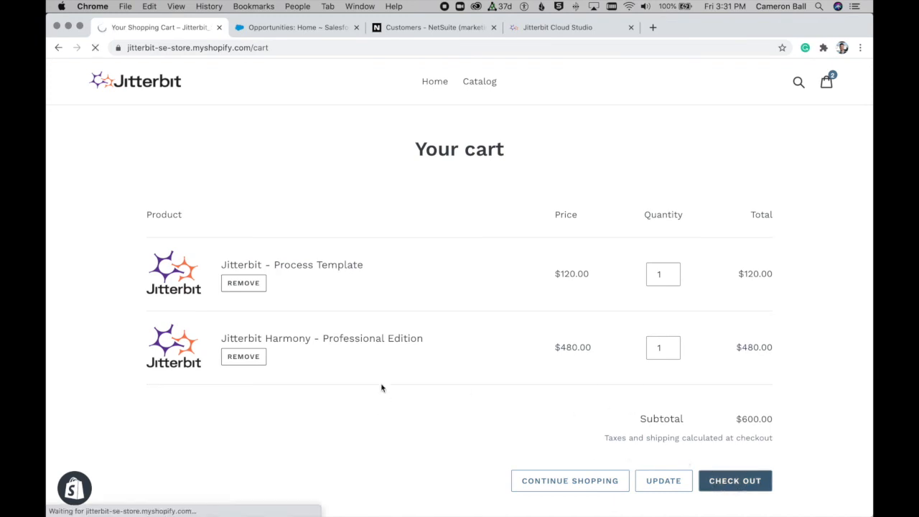
pyautogui.click(734, 480)
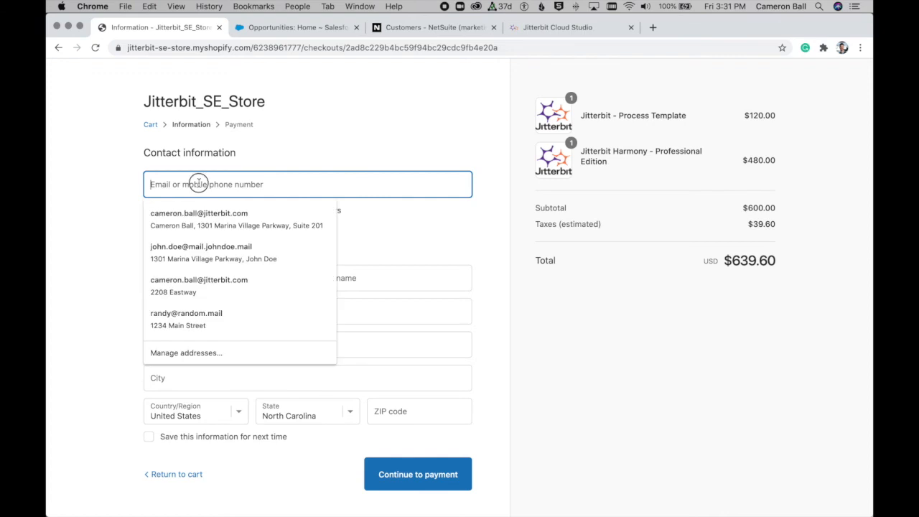
# Step: Pay $646.80 using the saved Alameda address and test card, then return to Salesforce
pyautogui.click(236, 219)
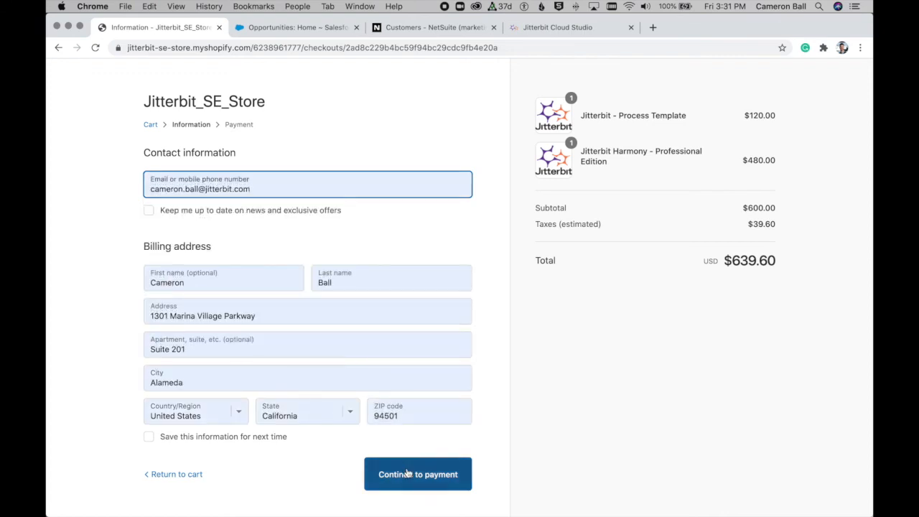
pyautogui.click(417, 474)
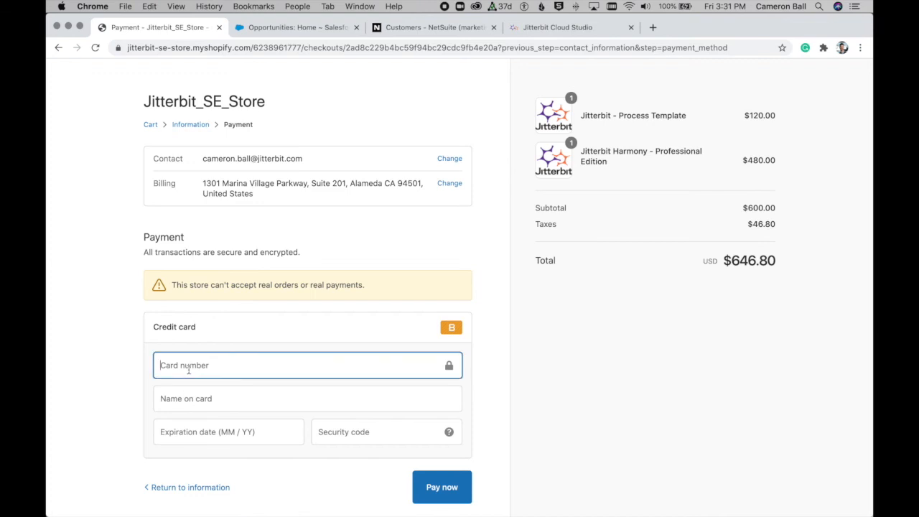
pyautogui.write('1')
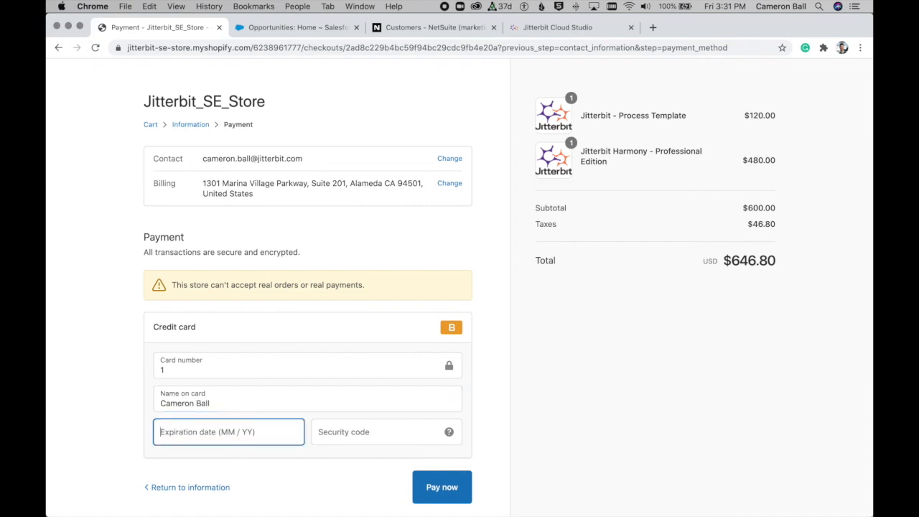
pyautogui.write('123')
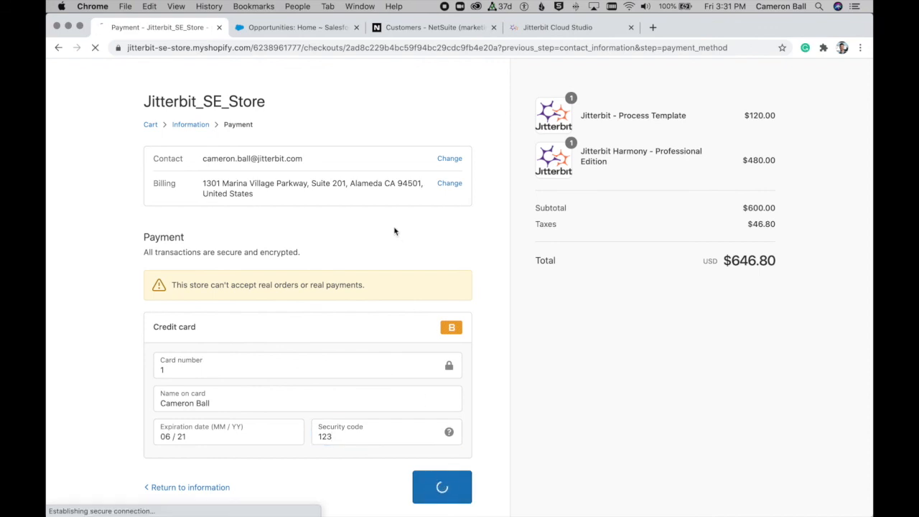
pyautogui.click(442, 486)
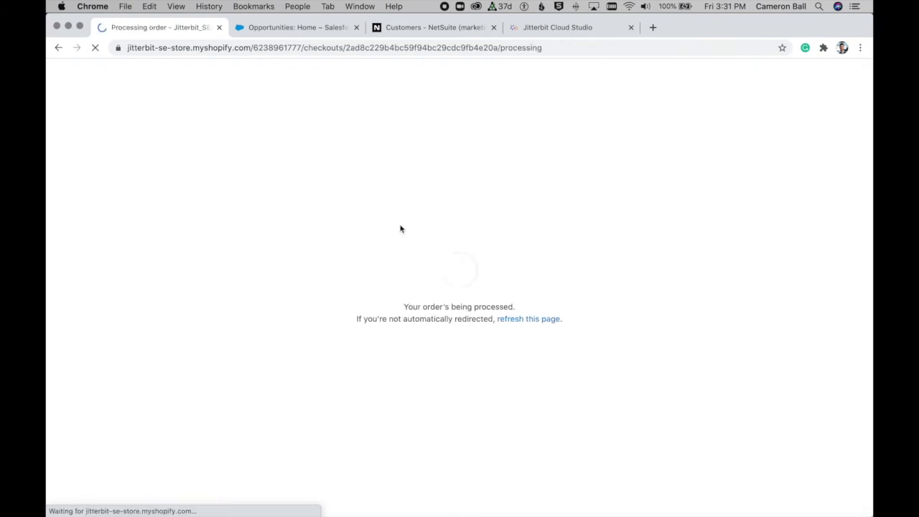
pyautogui.click(294, 28)
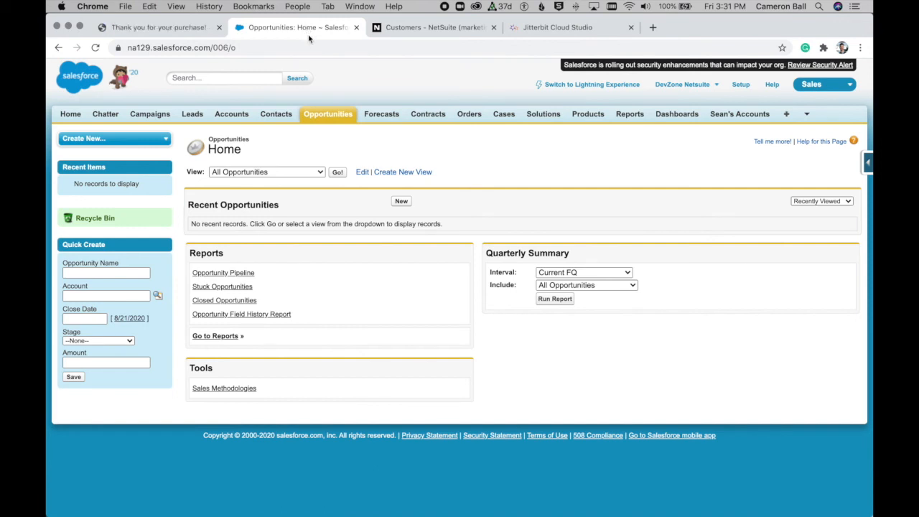
pyautogui.moveTo(328, 81)
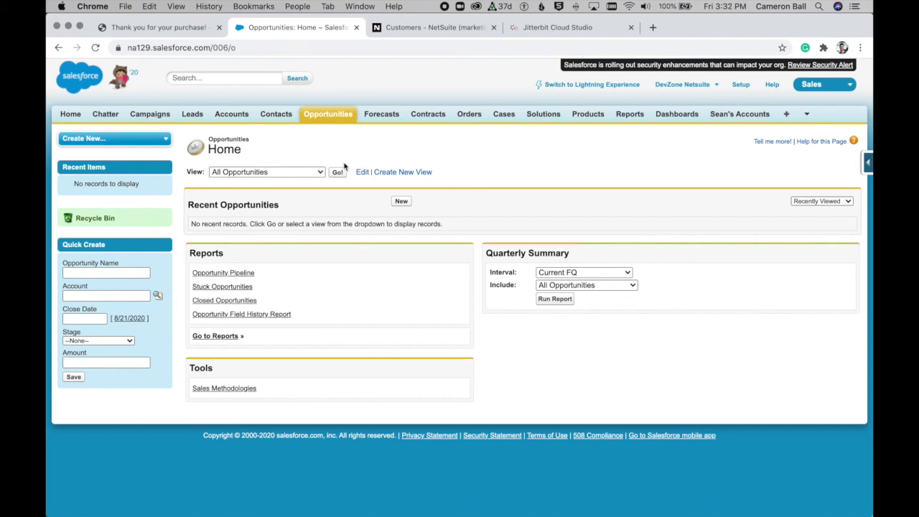
pyautogui.click(338, 171)
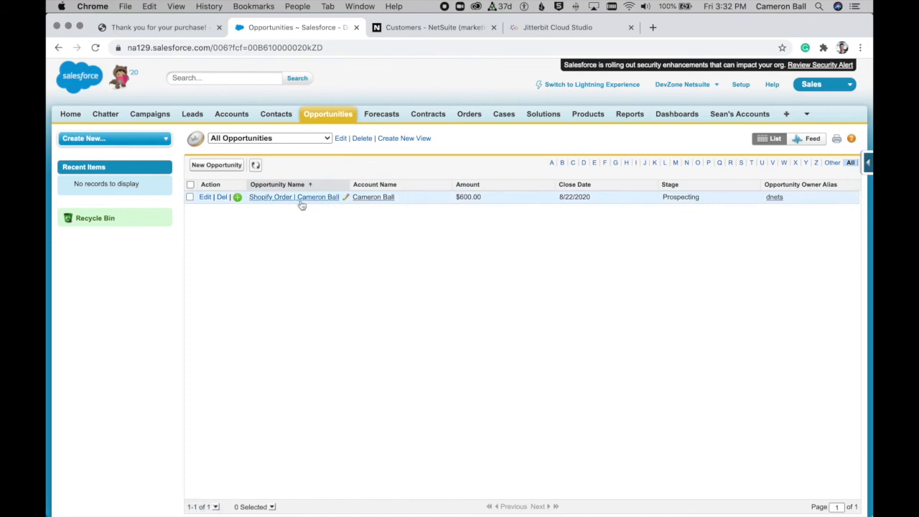
pyautogui.moveTo(312, 197)
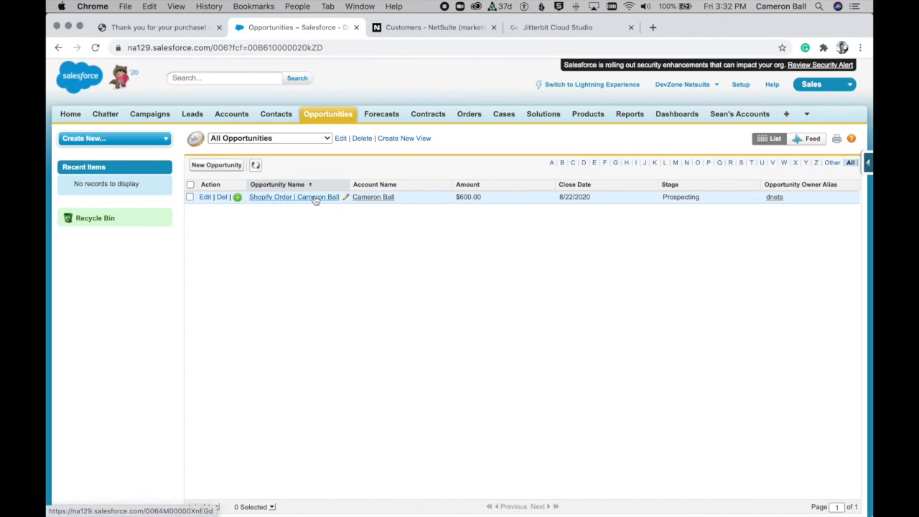
pyautogui.moveTo(372, 197)
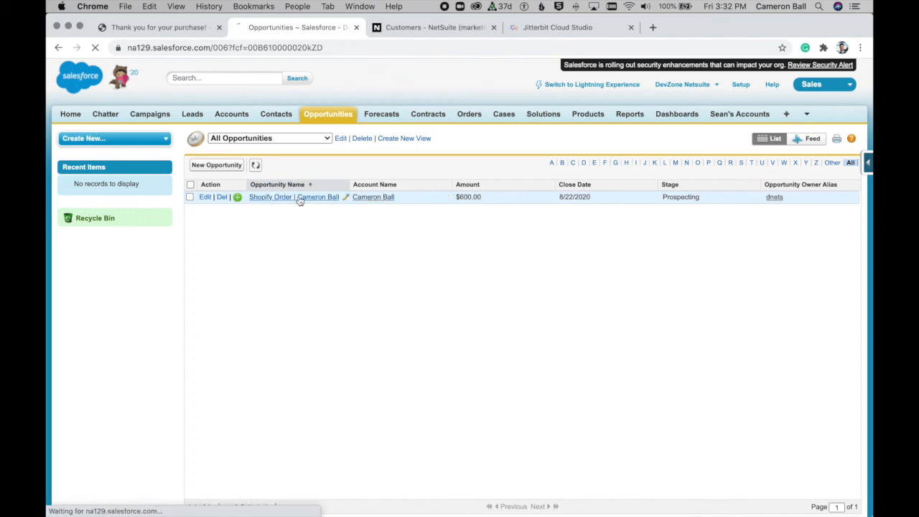
pyautogui.click(270, 197)
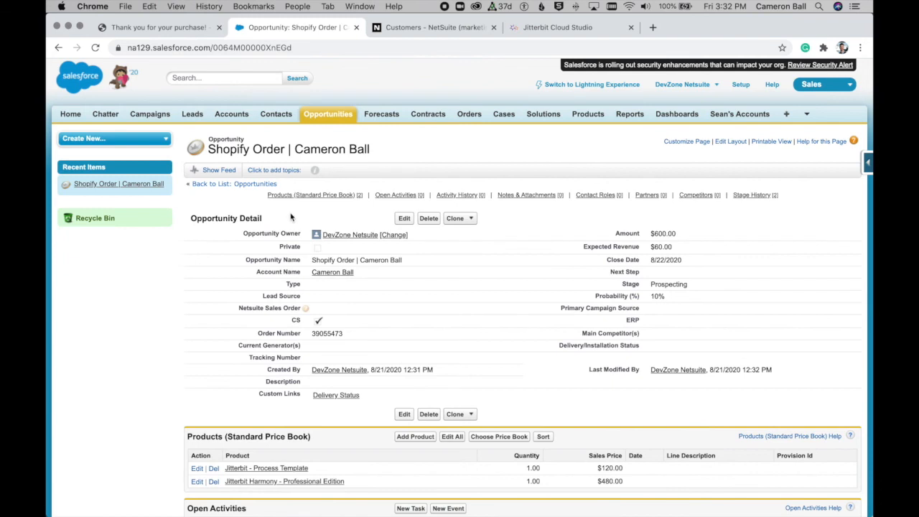
pyautogui.scroll(-3)
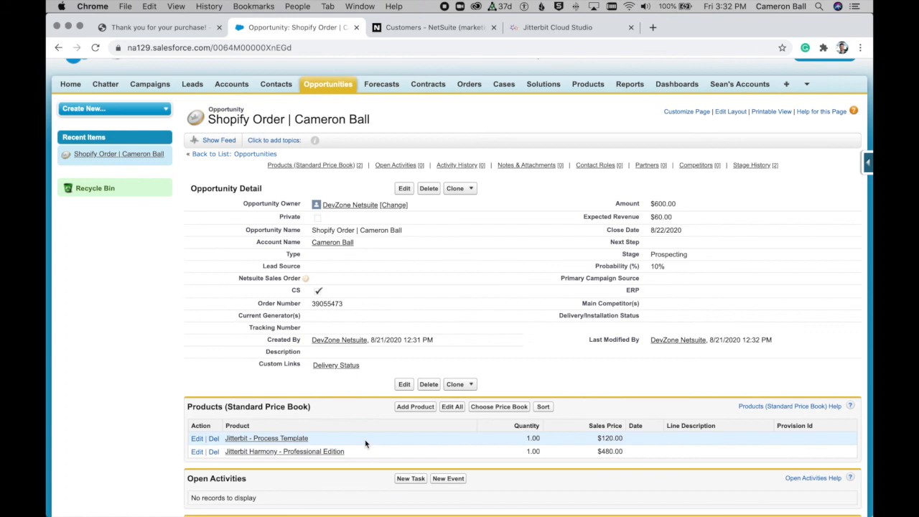
pyautogui.scroll(-3)
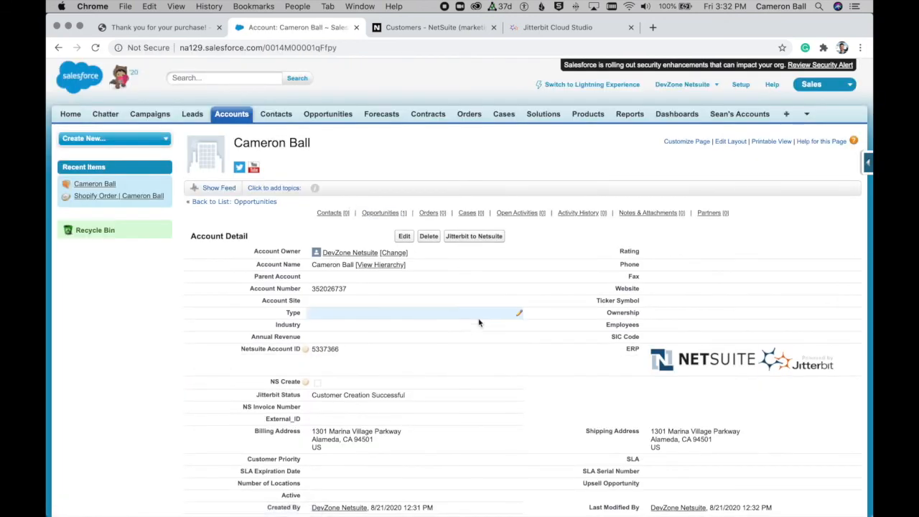
# Step: Open the Shopify Order opportunity listing the $120 and $480 Jitterbit products
pyautogui.scroll(-3)
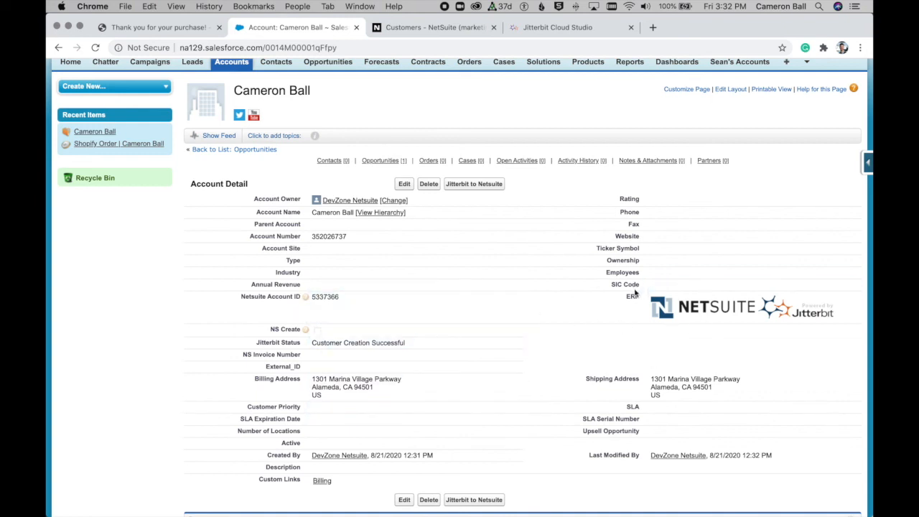
pyautogui.moveTo(619, 328)
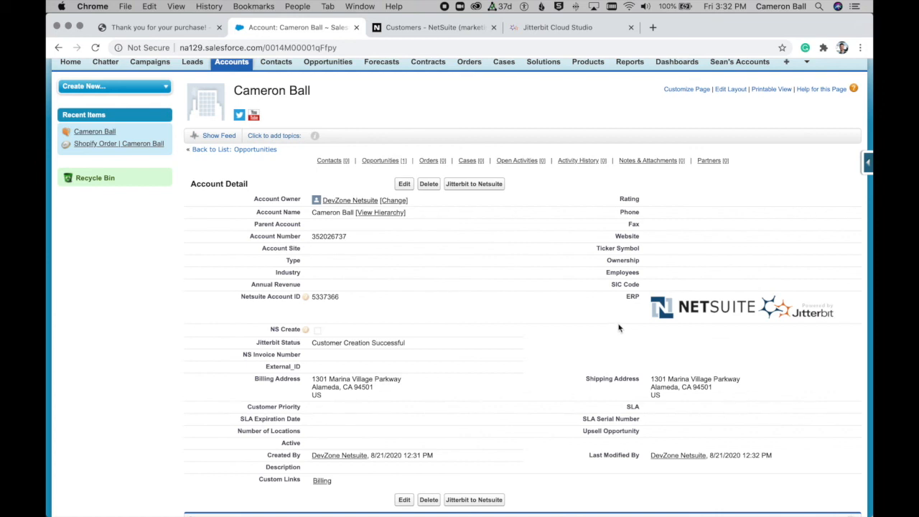
pyautogui.moveTo(613, 335)
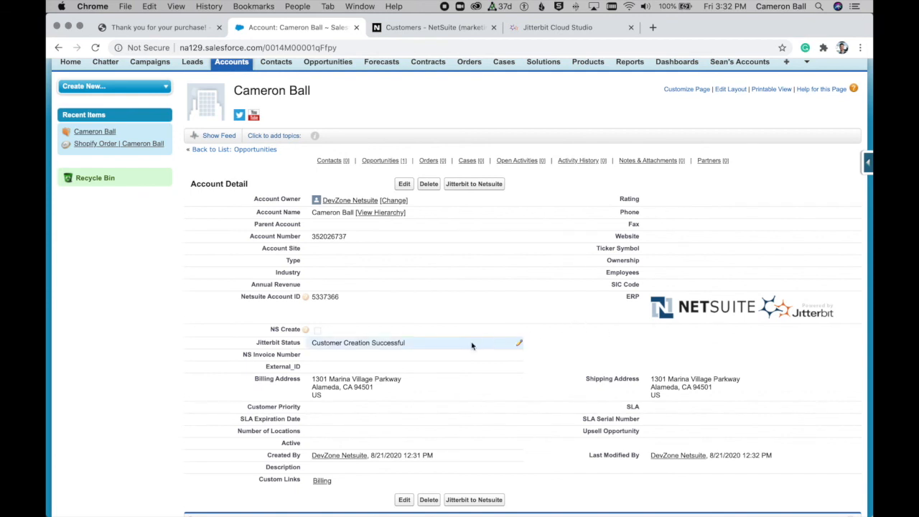
pyautogui.scroll(-3)
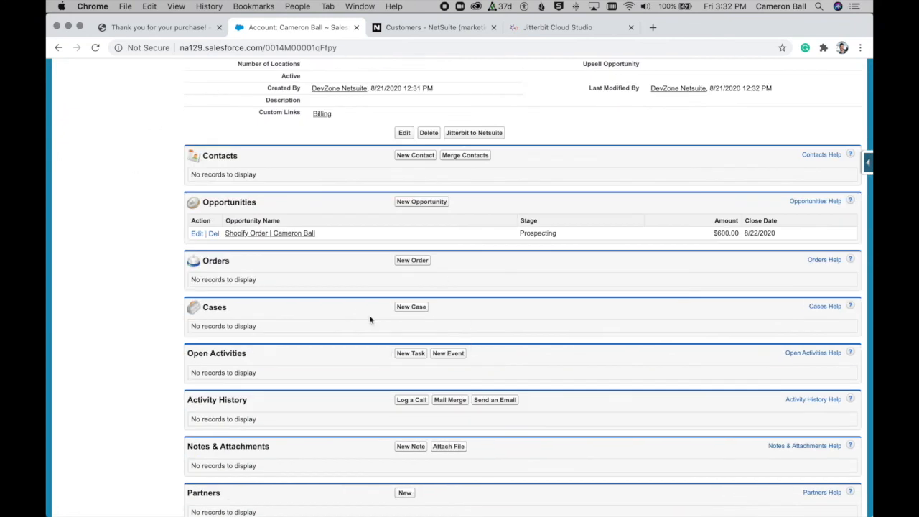
pyautogui.moveTo(257, 263)
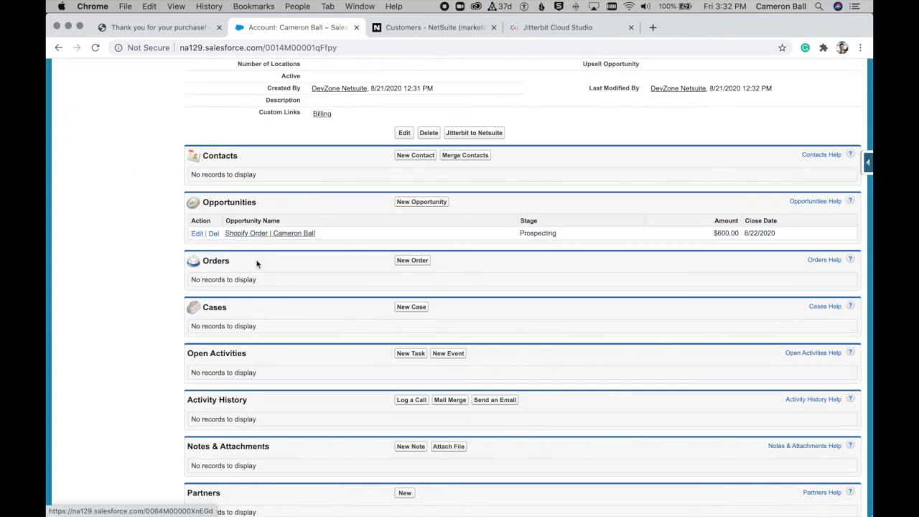
pyautogui.moveTo(197, 280)
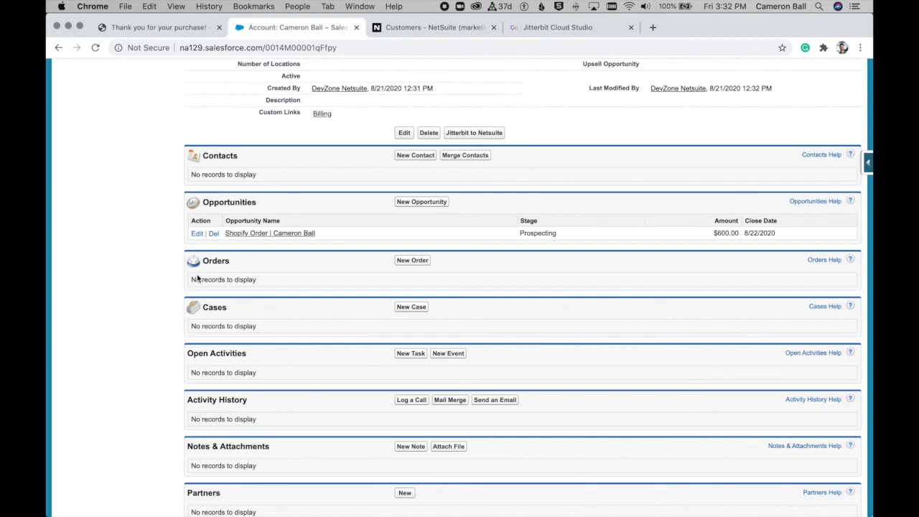
pyautogui.moveTo(252, 268)
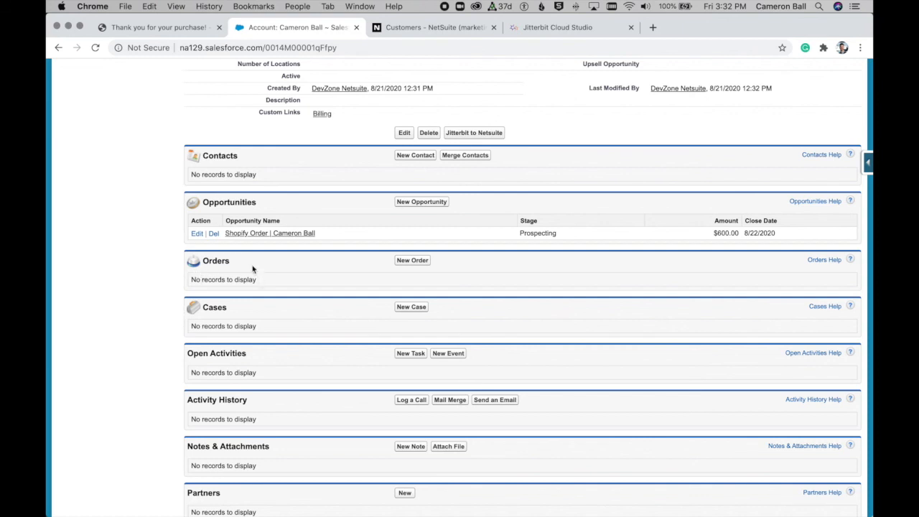
pyautogui.click(270, 233)
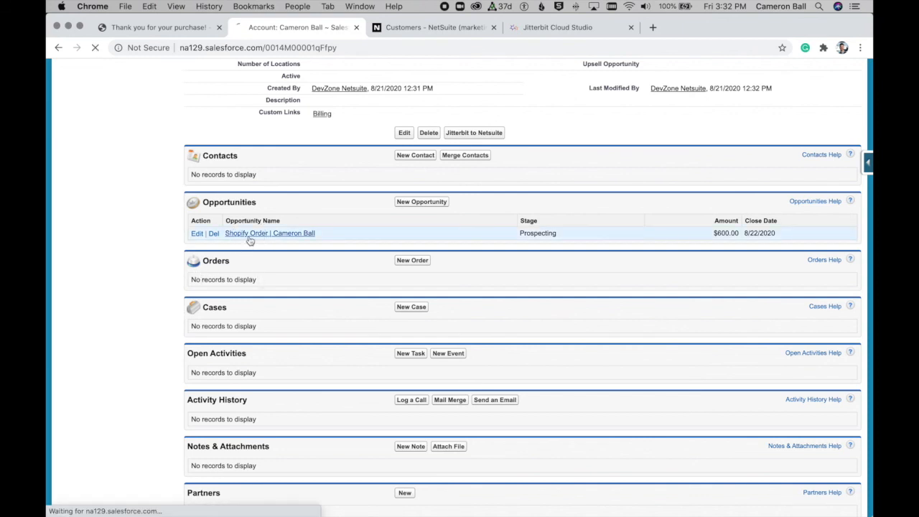
pyautogui.click(269, 232)
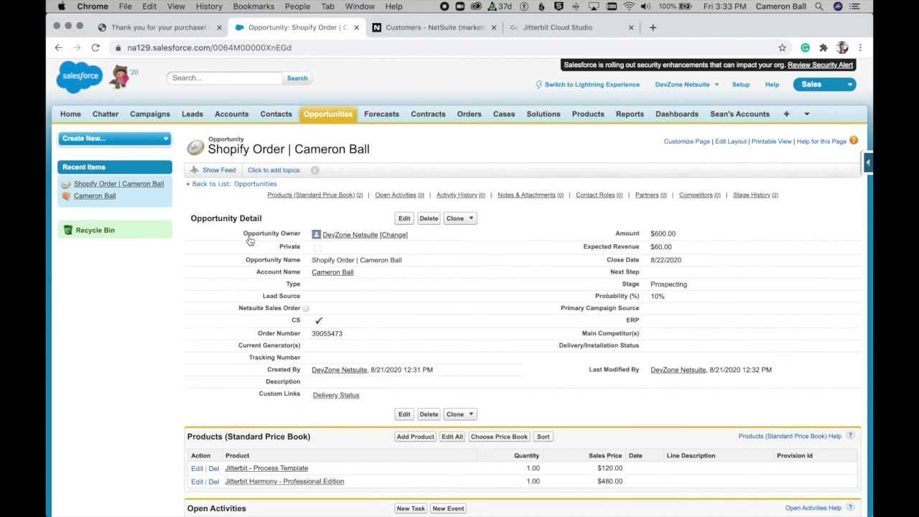
pyautogui.moveTo(537, 323)
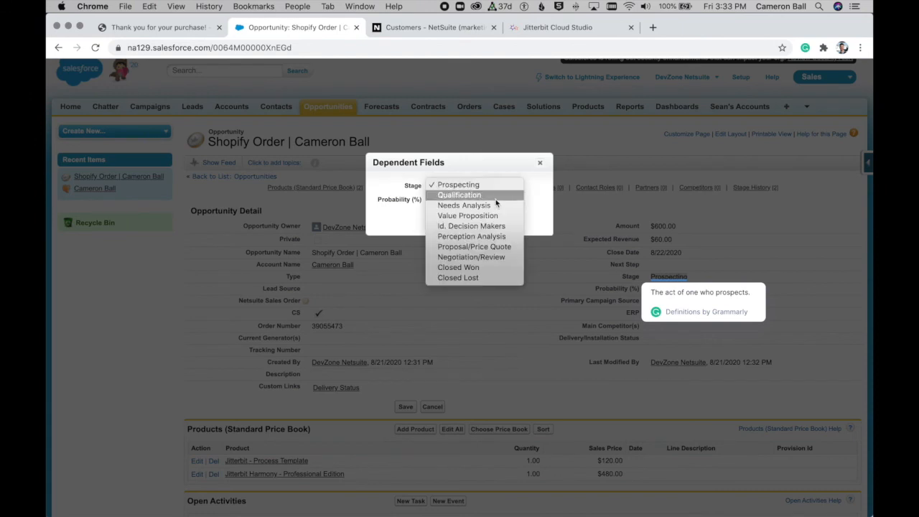
# Step: Set the opportunity stage to Closed Won at 100% probability
pyautogui.click(458, 267)
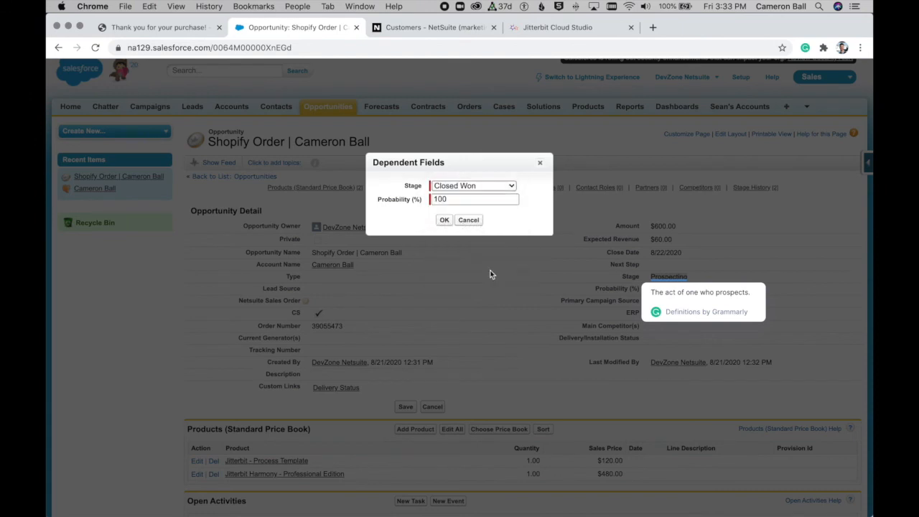
pyautogui.click(443, 219)
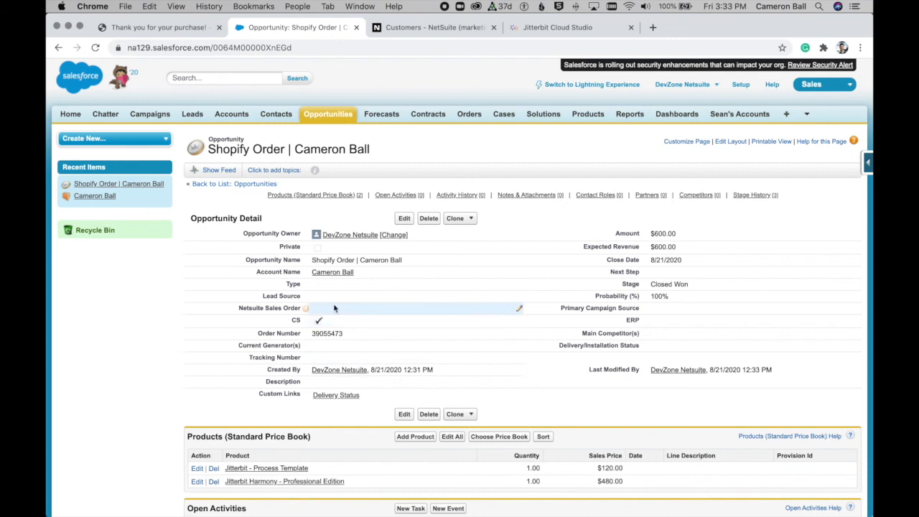
pyautogui.moveTo(335, 307)
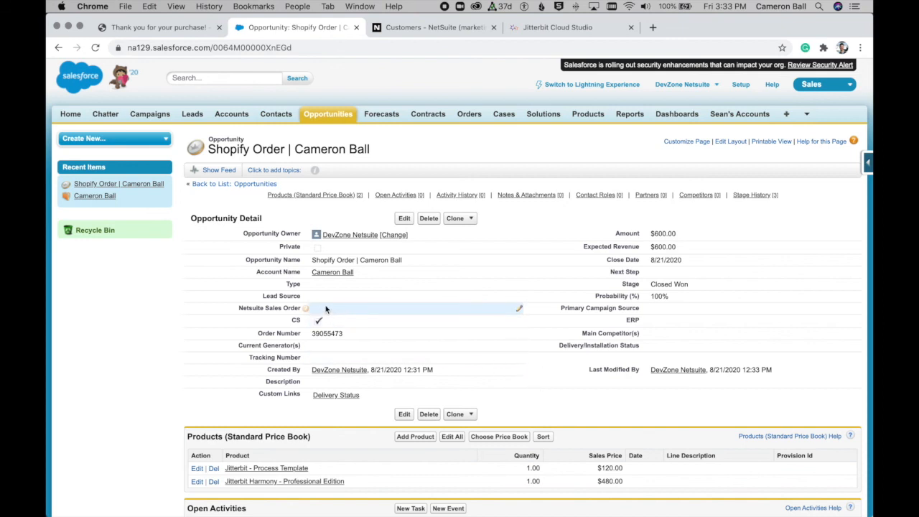
pyautogui.moveTo(347, 313)
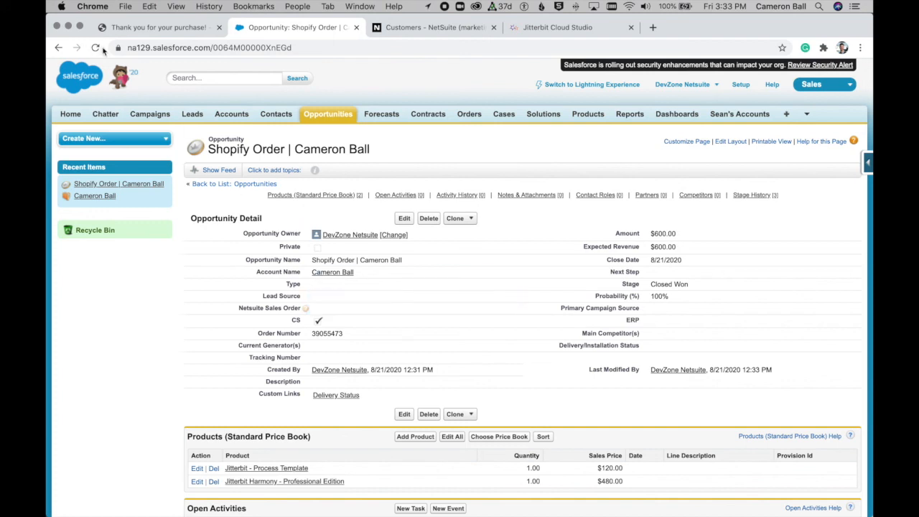
# Step: Reload the opportunity until NetSuite sales order 3545 and a tracking number appear
pyautogui.click(95, 47)
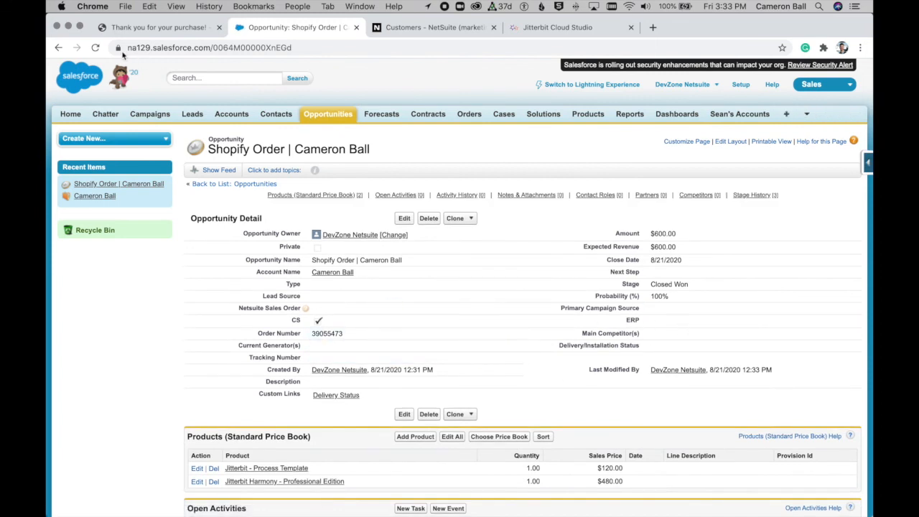
pyautogui.click(95, 48)
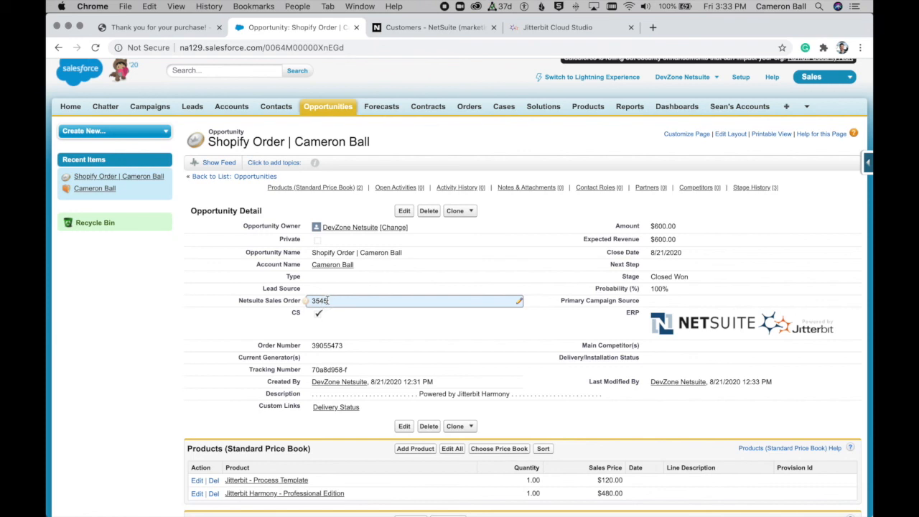
pyautogui.click(430, 27)
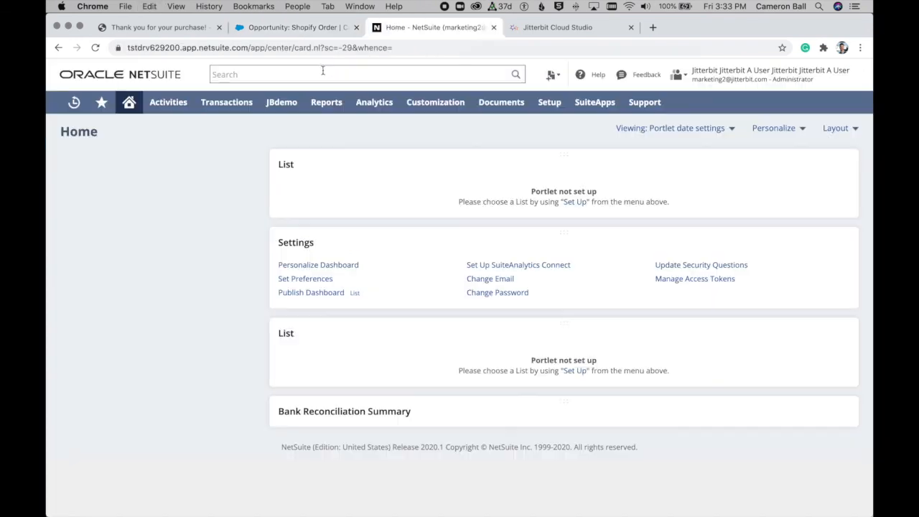
# Step: Find NetSuite sales order 3545 via global search and review its two Jitterbit items
pyautogui.write('3545')
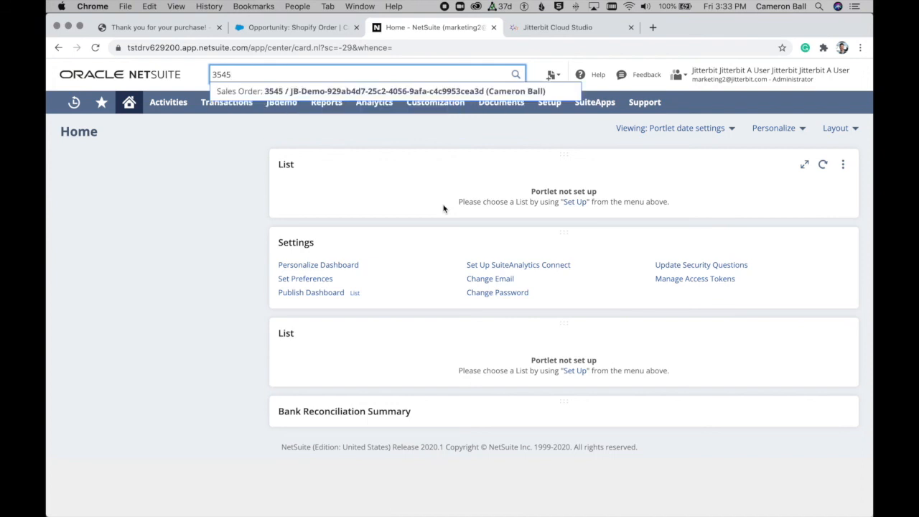
pyautogui.click(380, 91)
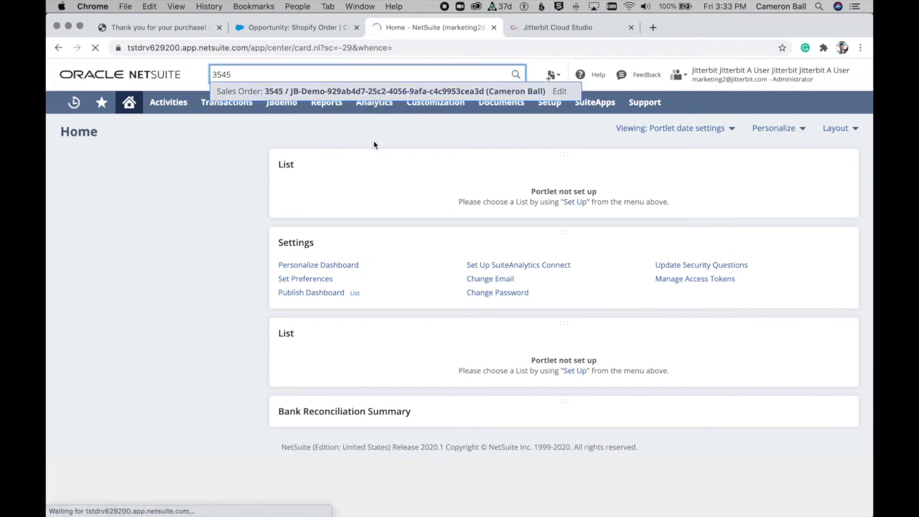
pyautogui.click(380, 91)
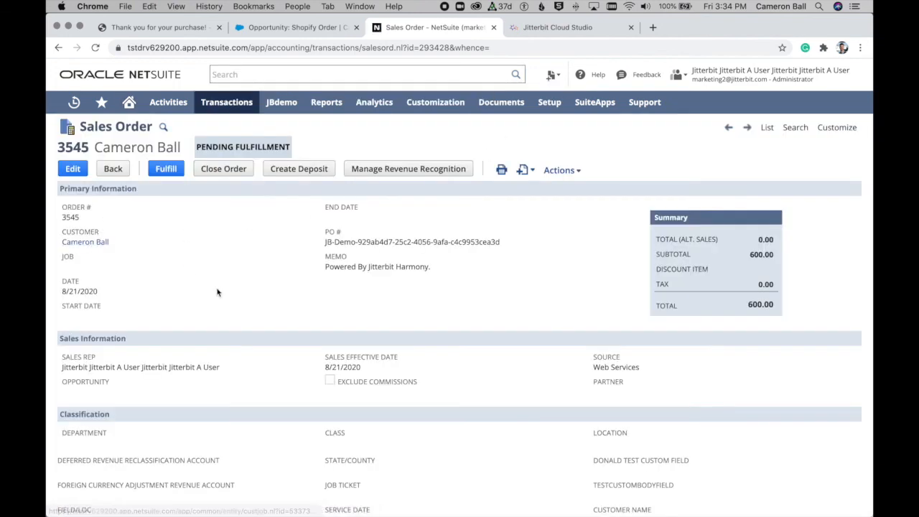
pyautogui.scroll(-3)
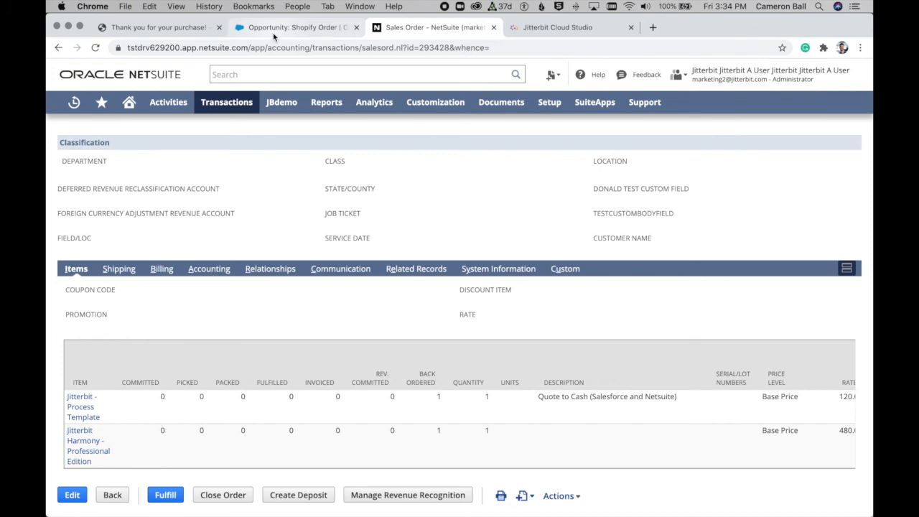
pyautogui.click(294, 28)
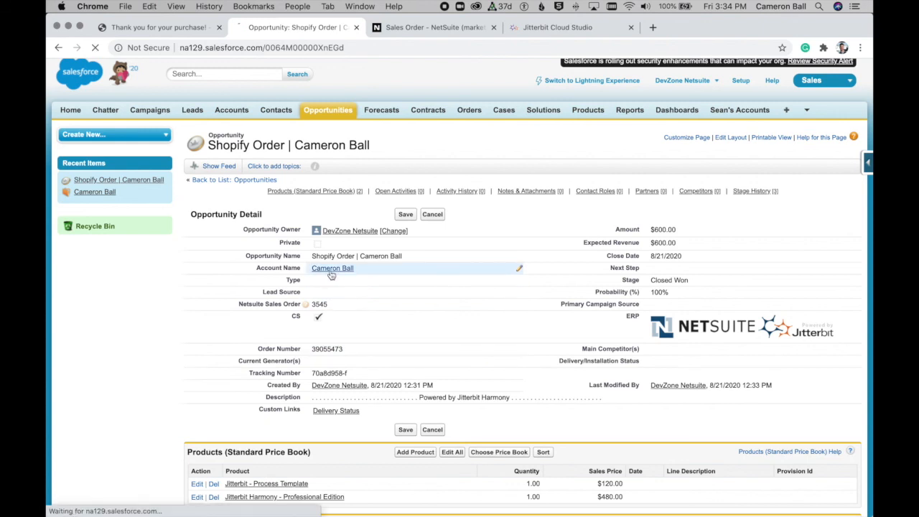
pyautogui.click(332, 268)
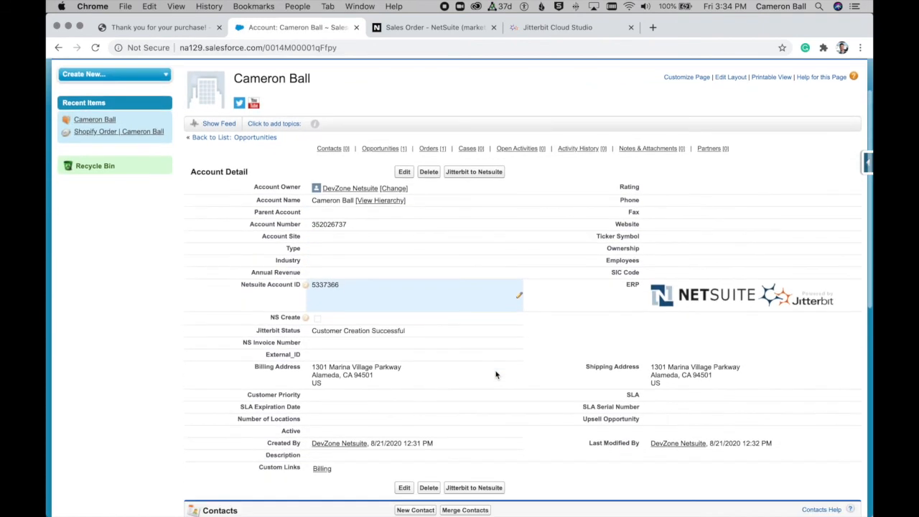
pyautogui.scroll(-3)
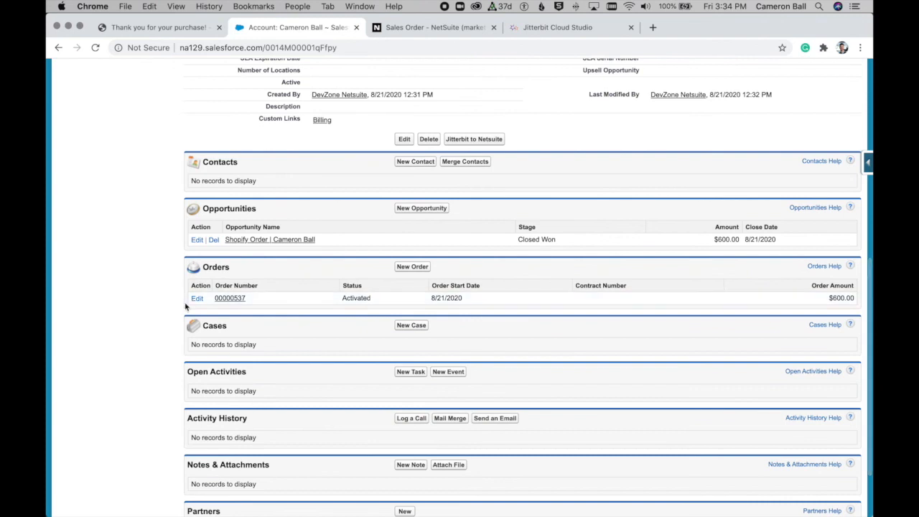
pyautogui.moveTo(230, 298)
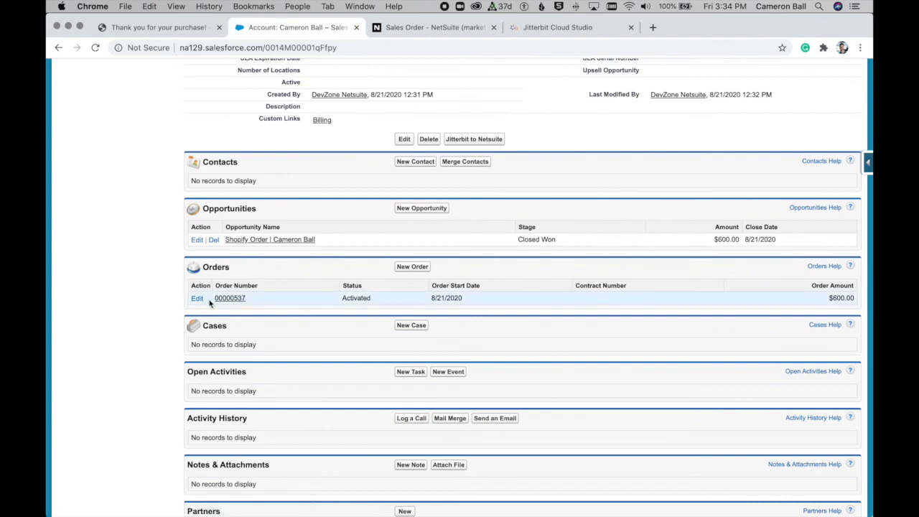
# Step: Open order 00000537 showing NetSuite sales order 3545 and both Jitterbit products
pyautogui.click(230, 298)
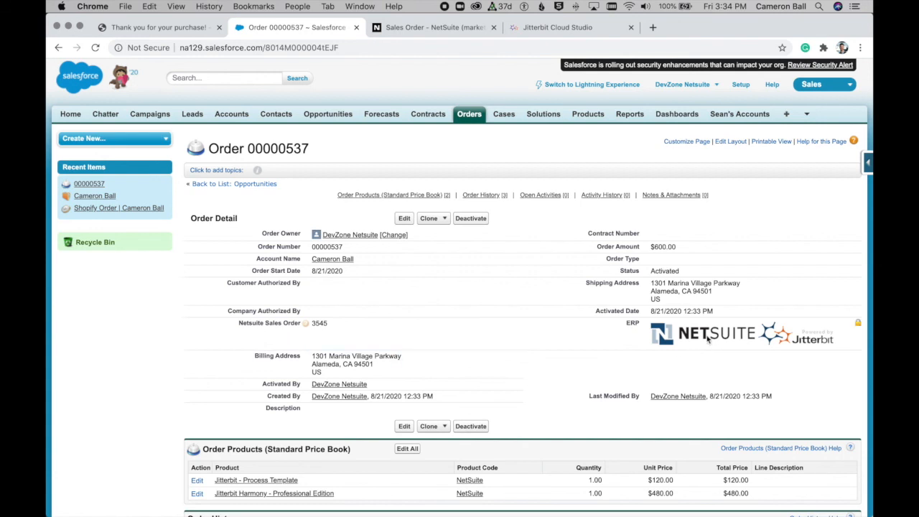
pyautogui.moveTo(659, 362)
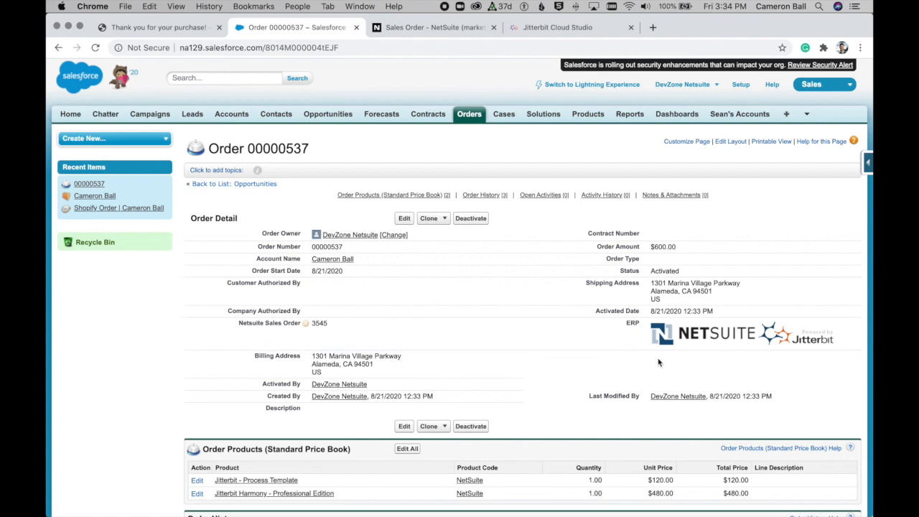
pyautogui.doubleClick(320, 322)
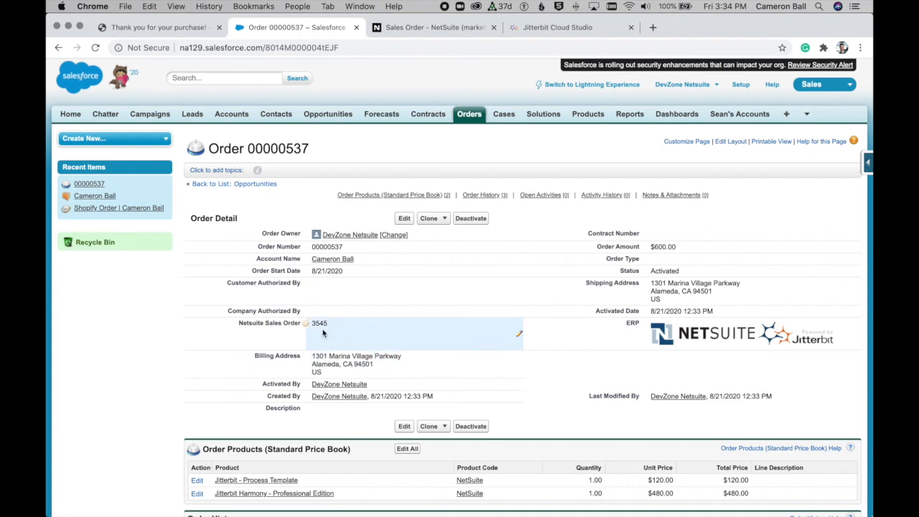
pyautogui.moveTo(386, 319)
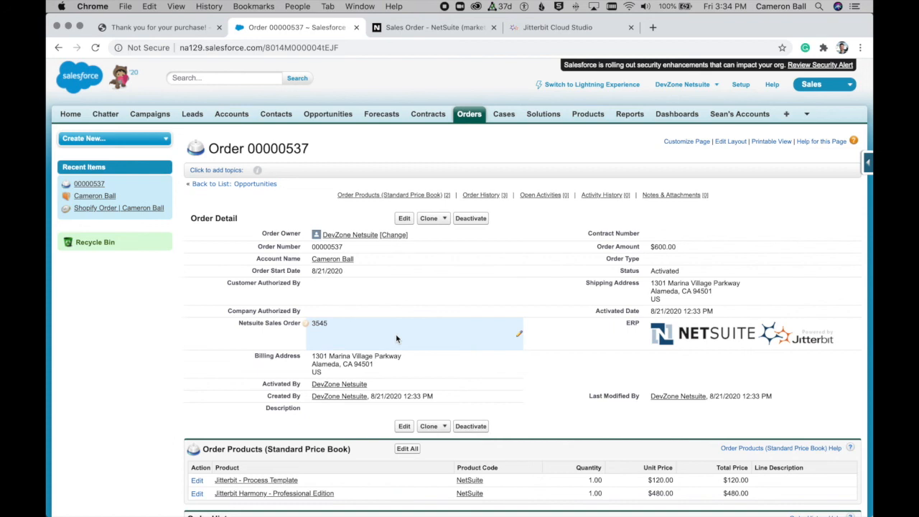
pyautogui.moveTo(445, 310)
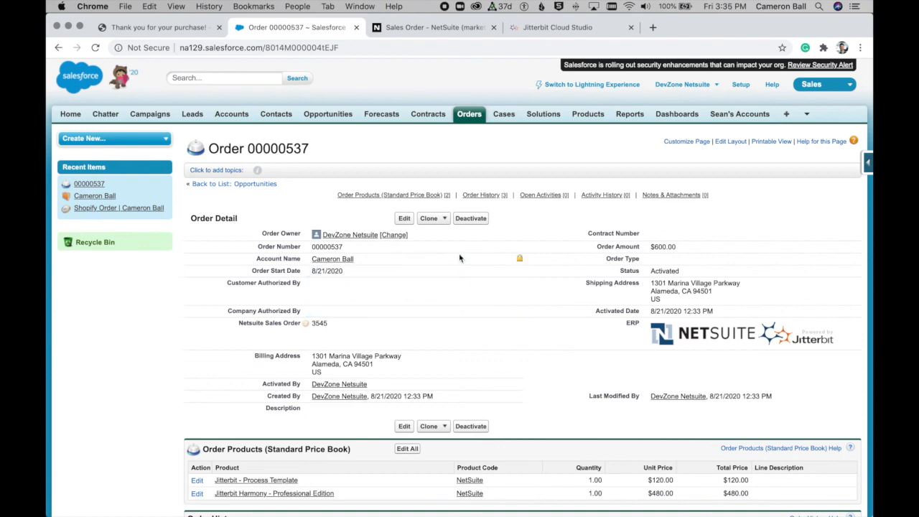
pyautogui.moveTo(494, 231)
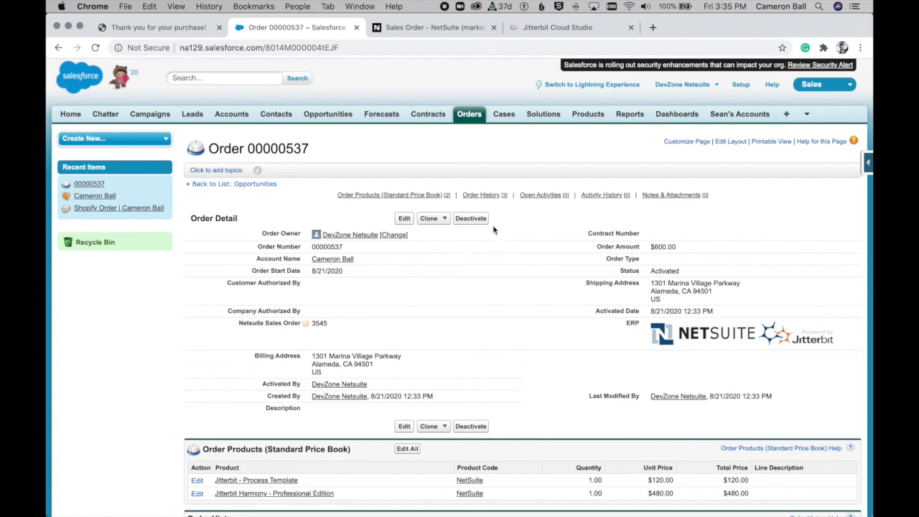
pyautogui.moveTo(535, 27)
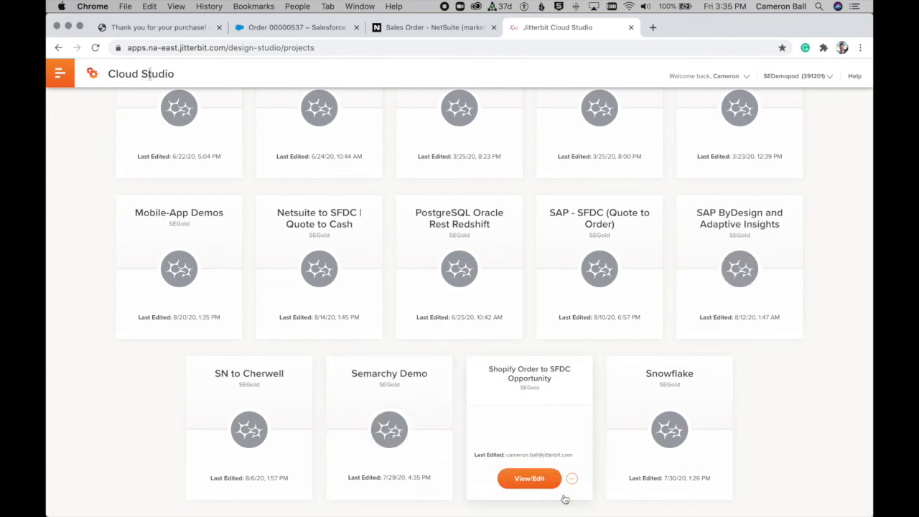
# Step: Open the Shopify Order to SFDC Opportunity project and review workflow 2.0, SFDC Add Acct and Opp wProd
pyautogui.click(529, 478)
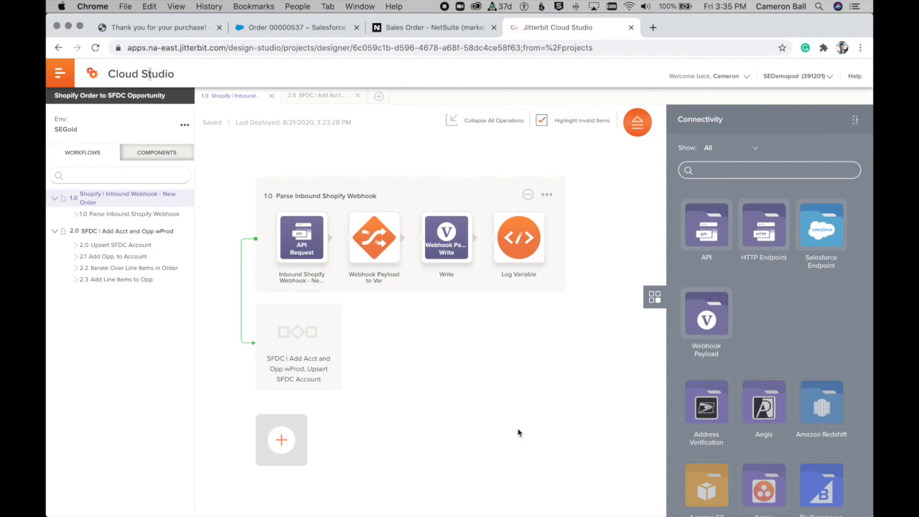
pyautogui.moveTo(523, 427)
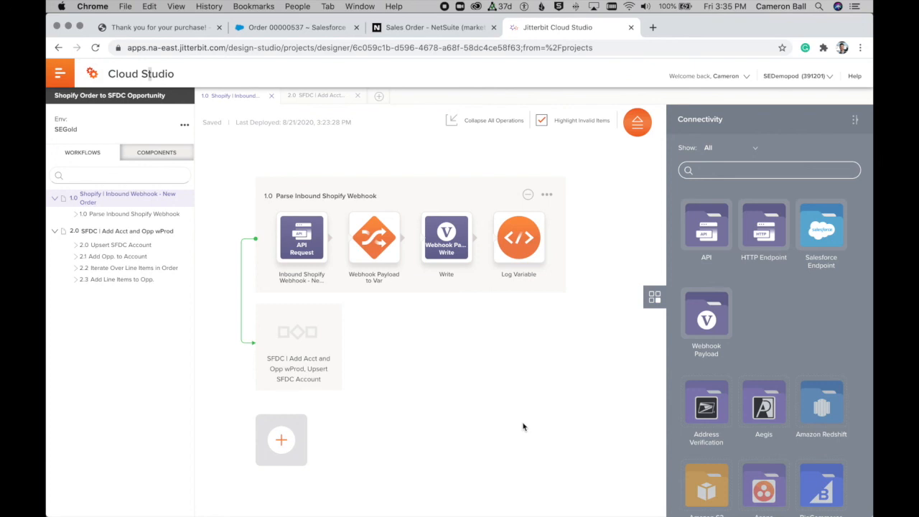
pyautogui.moveTo(133, 280)
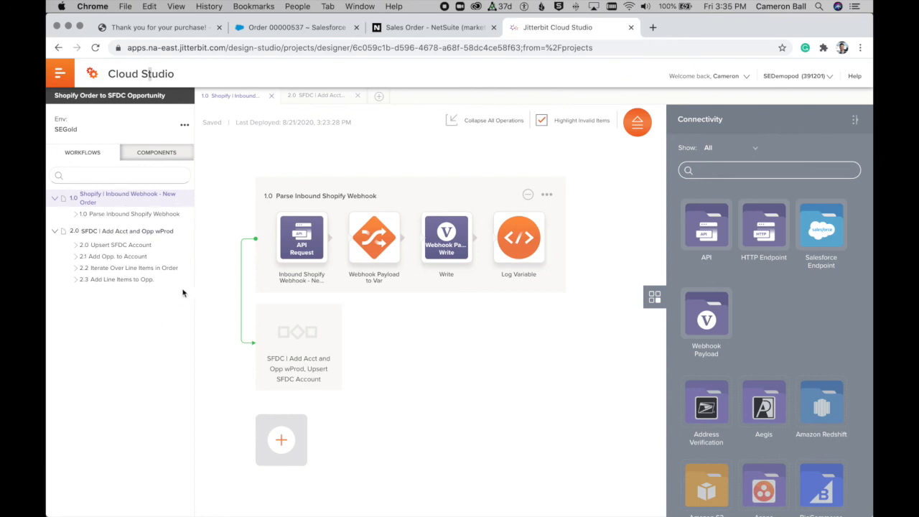
pyautogui.moveTo(206, 208)
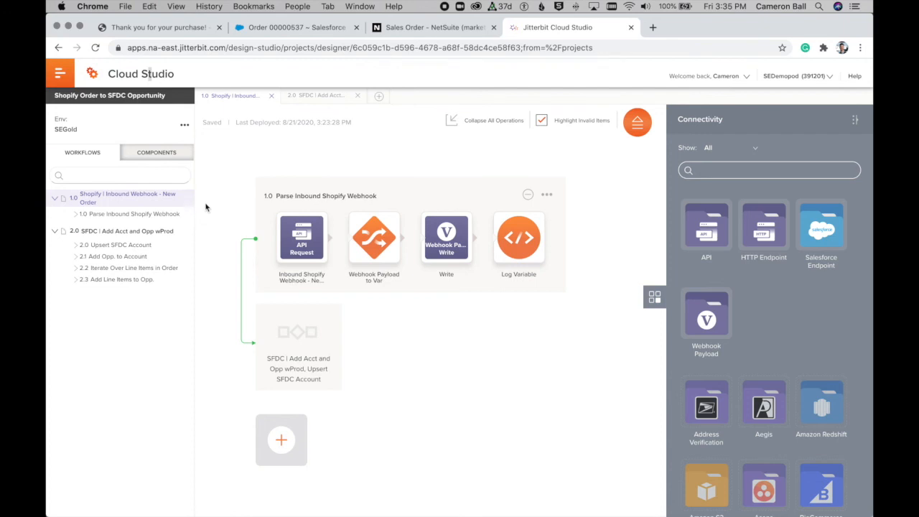
pyautogui.click(122, 230)
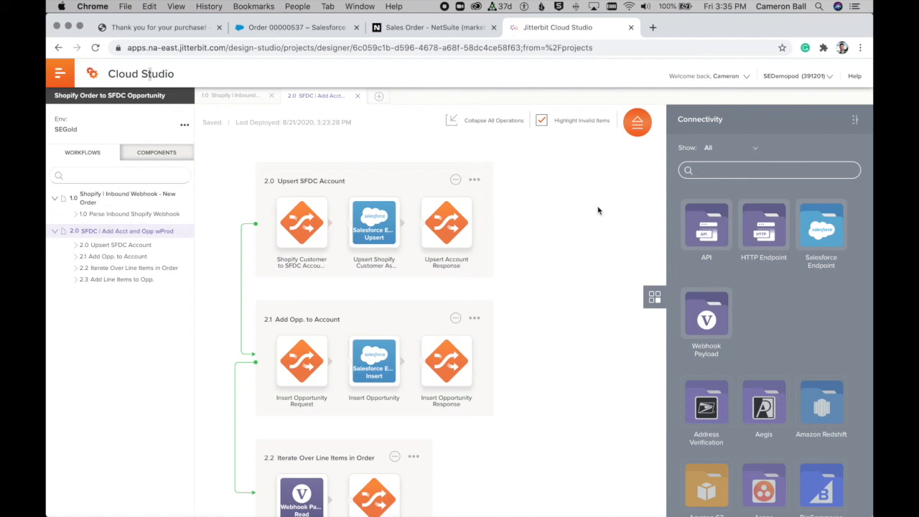
pyautogui.scroll(-3)
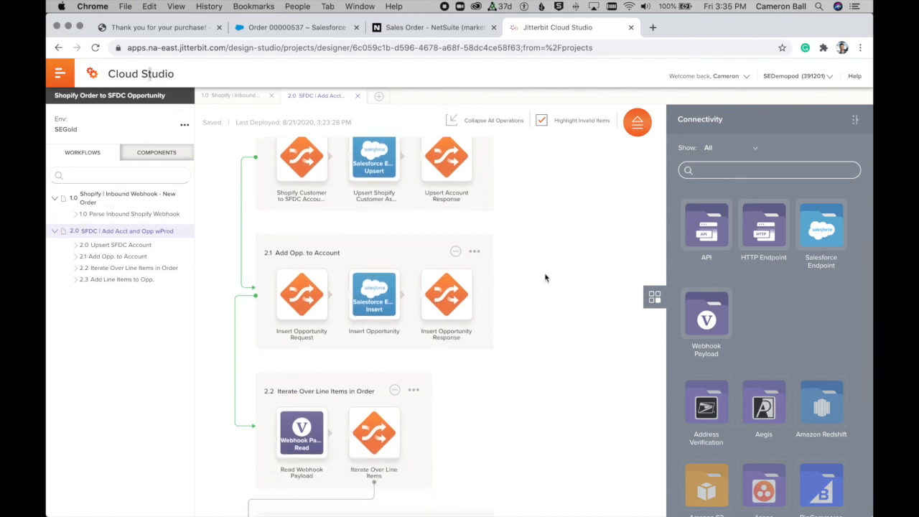
pyautogui.scroll(-3)
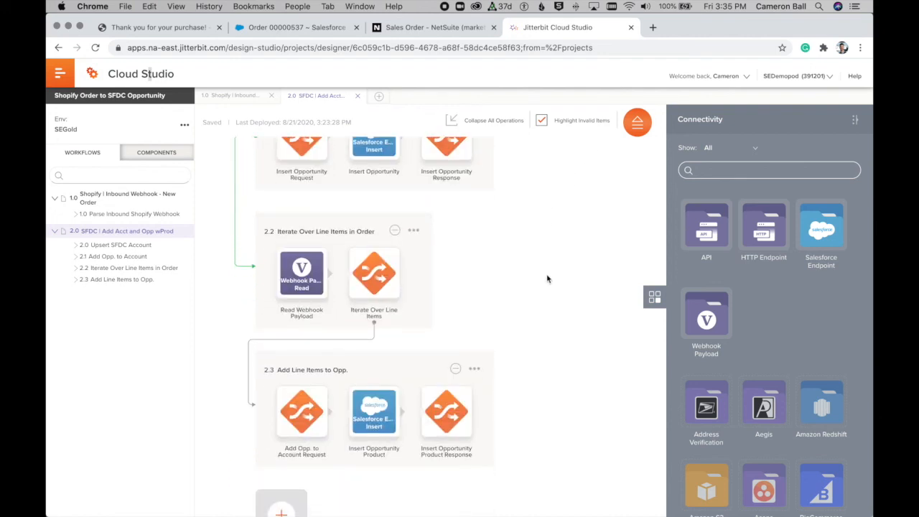
pyautogui.click(445, 412)
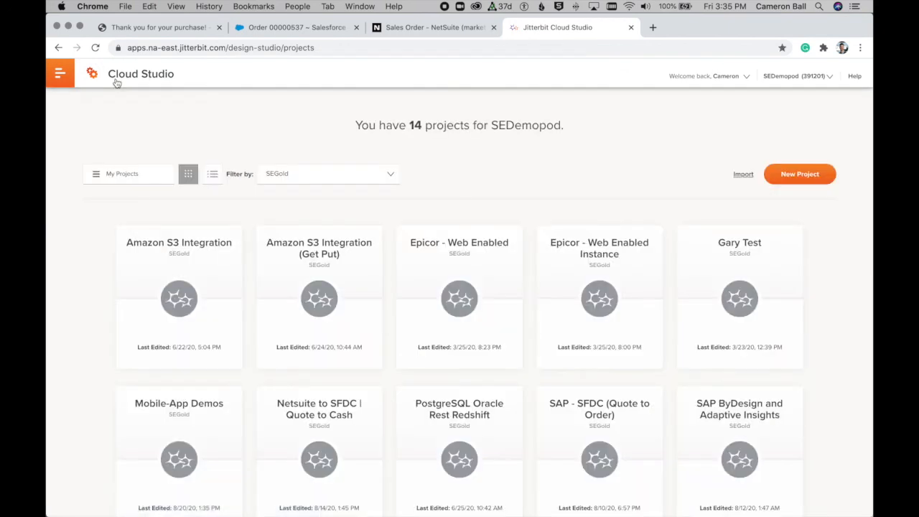
pyautogui.moveTo(550, 139)
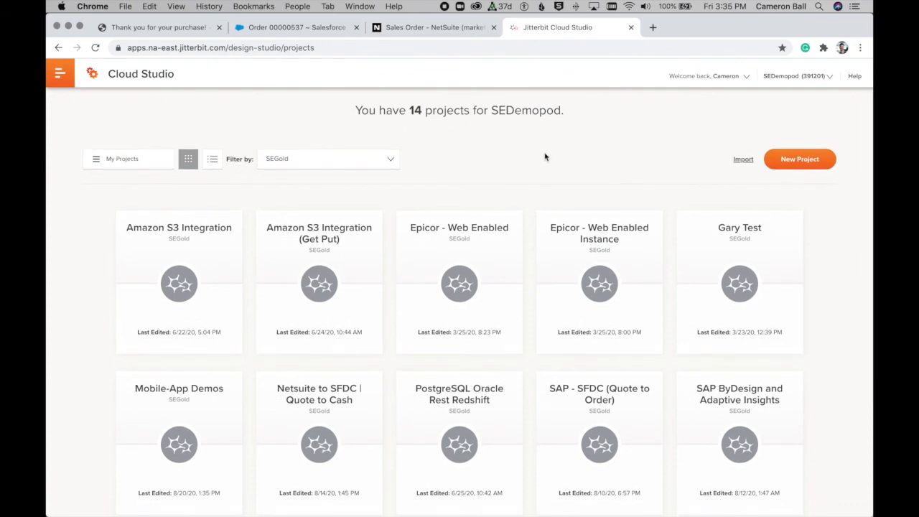
# Step: Scroll the project list and open the Netsuite to SFDC | Quote to Cash project
pyautogui.scroll(-3)
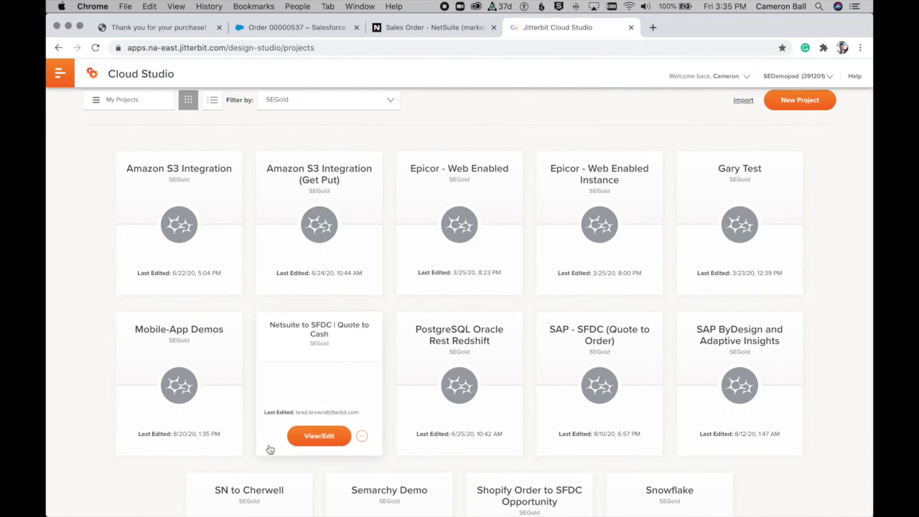
pyautogui.moveTo(319, 435)
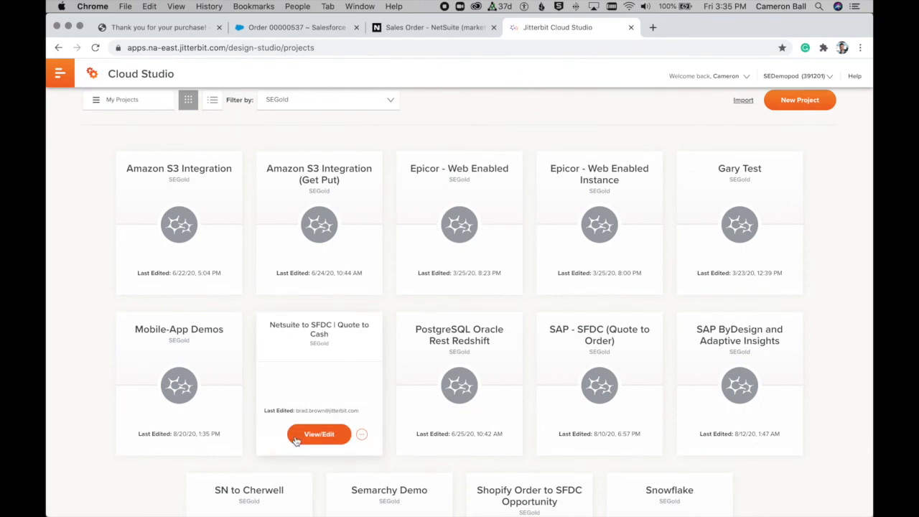
pyautogui.moveTo(301, 438)
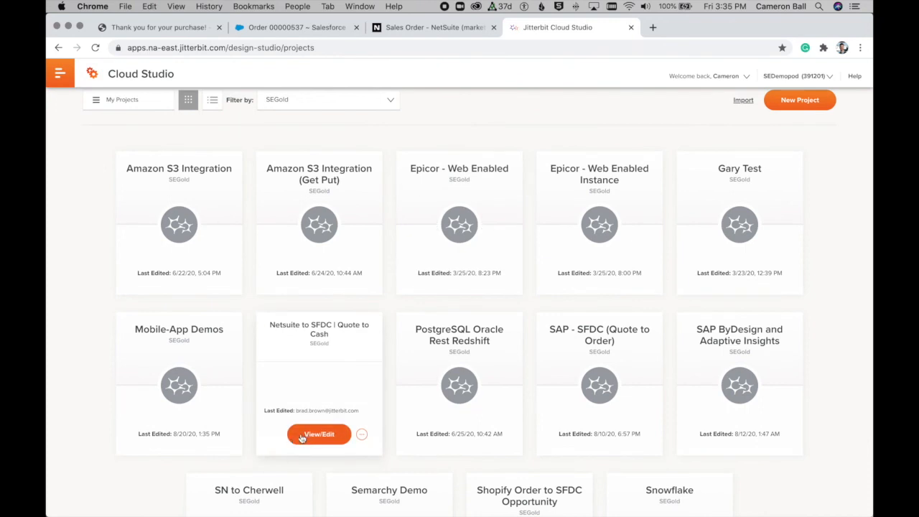
pyautogui.click(318, 434)
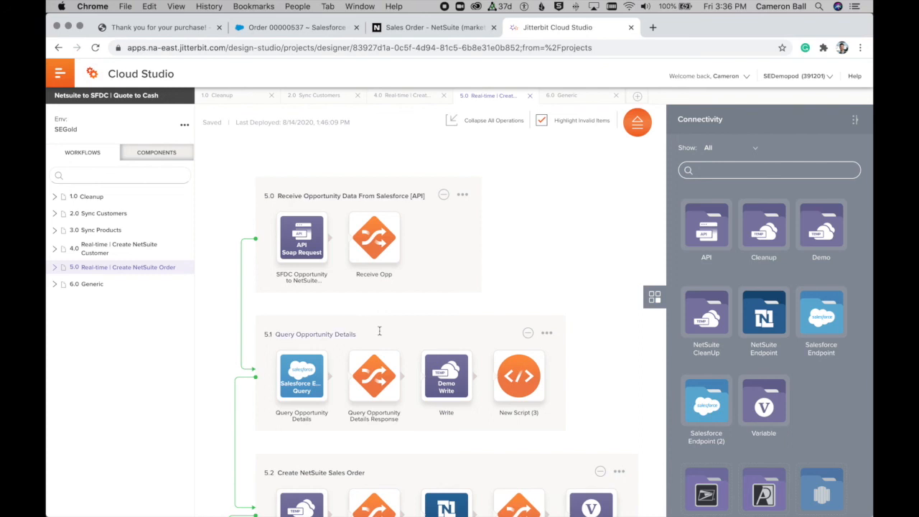
pyautogui.moveTo(399, 311)
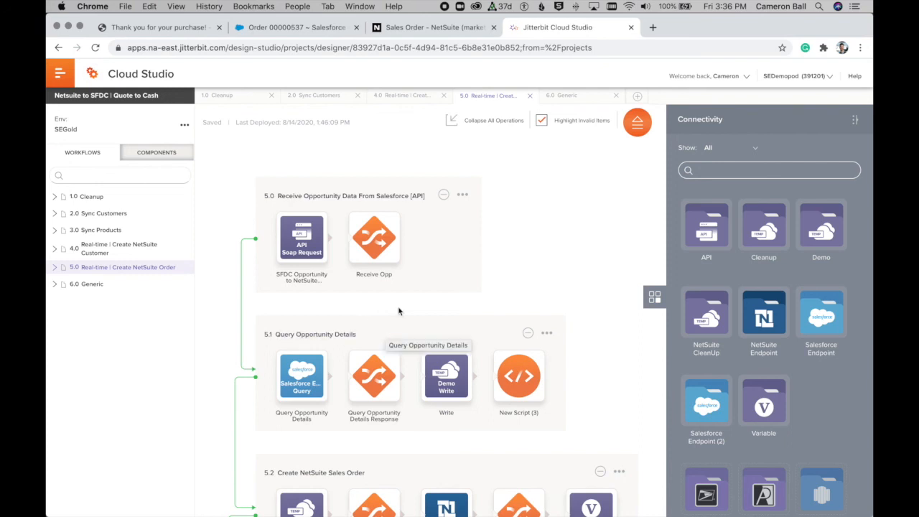
pyautogui.moveTo(246, 339)
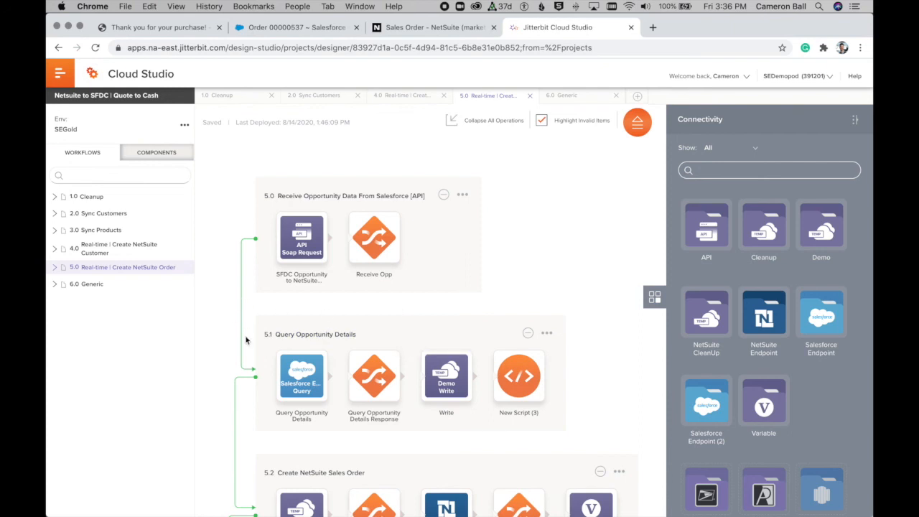
pyautogui.moveTo(164, 343)
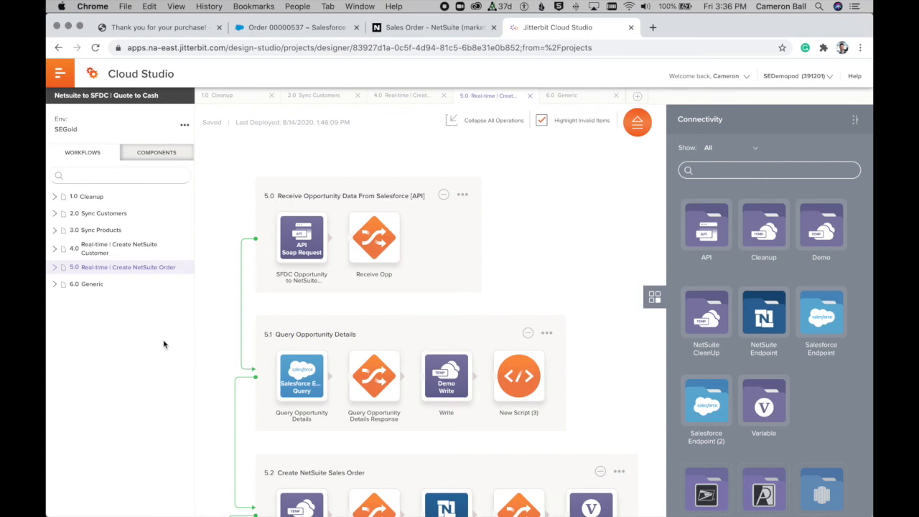
pyautogui.moveTo(93, 213)
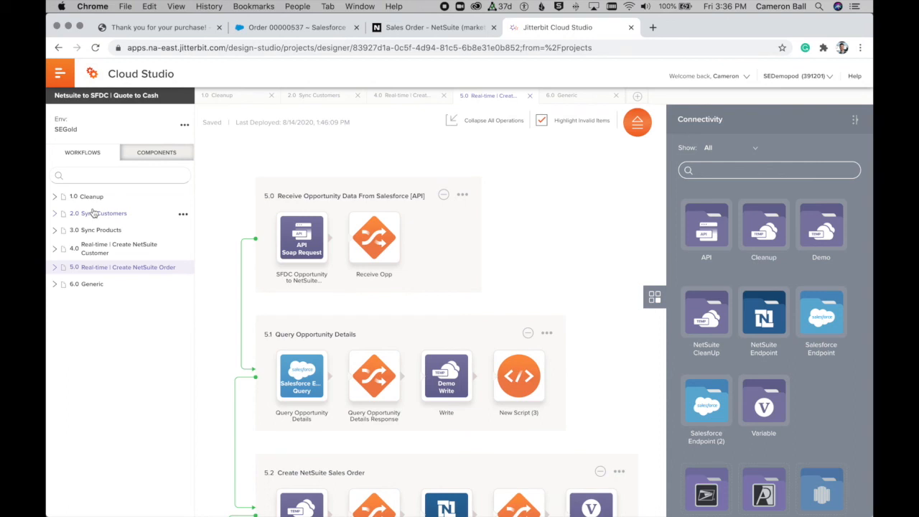
# Step: View the 2.0 Sync Customers, 3.0 Sync Products and real-time Create NetSuite Customer workflows
pyautogui.click(99, 213)
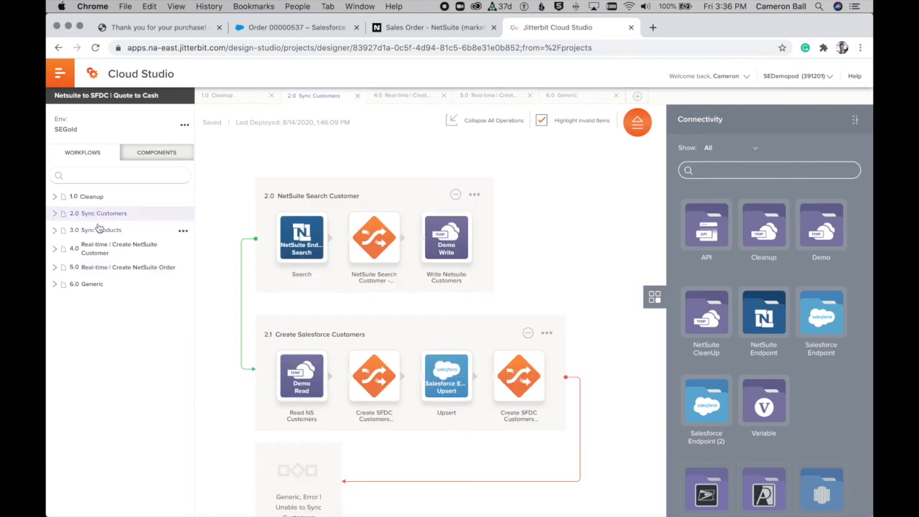
pyautogui.click(95, 230)
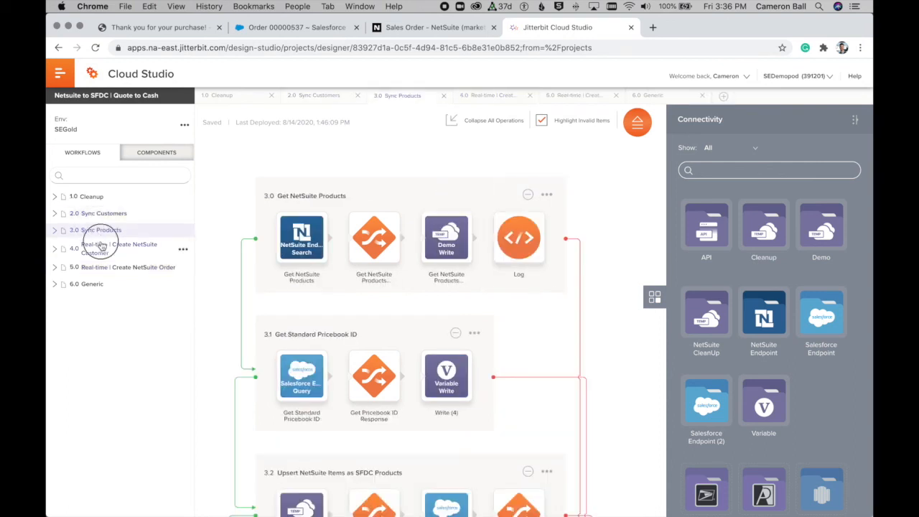
pyautogui.click(118, 248)
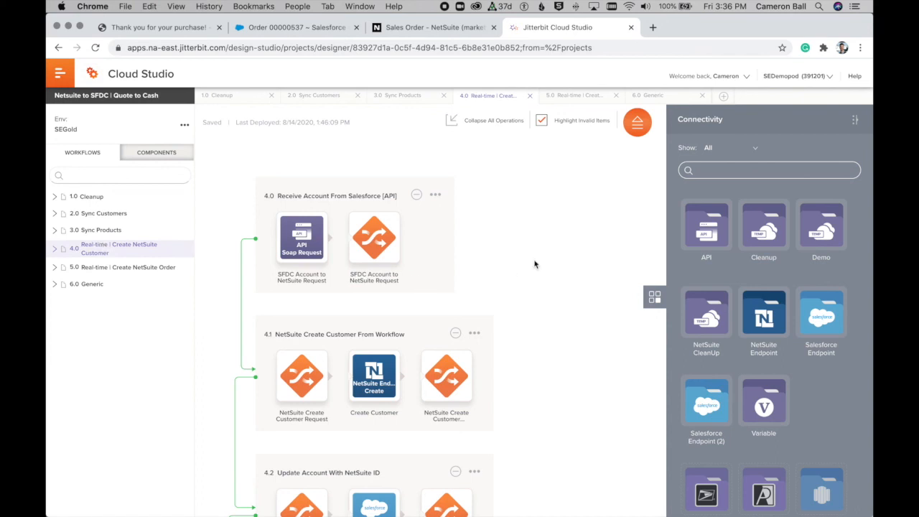
pyautogui.moveTo(133, 271)
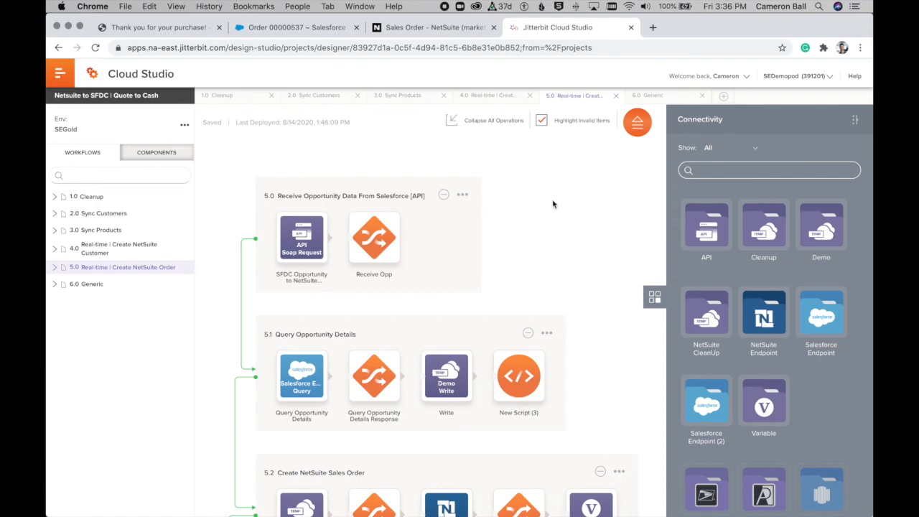
pyautogui.scroll(-3)
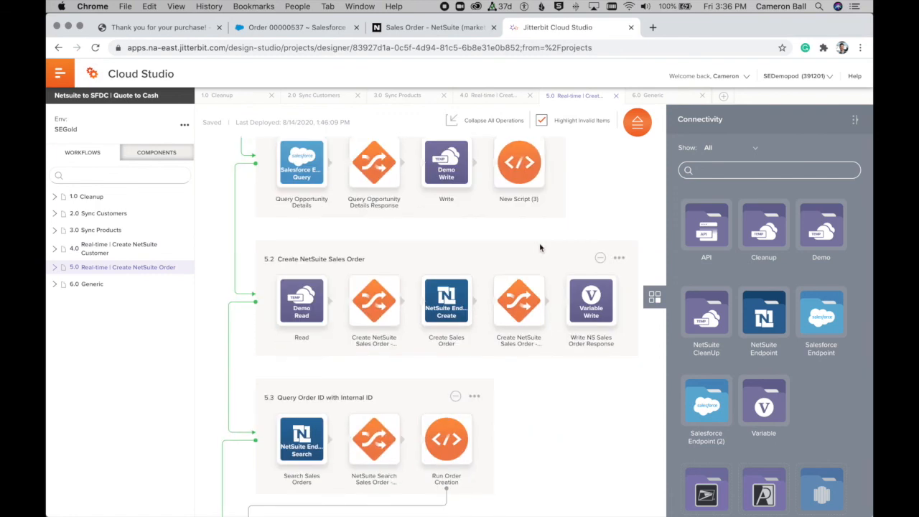
pyautogui.scroll(3)
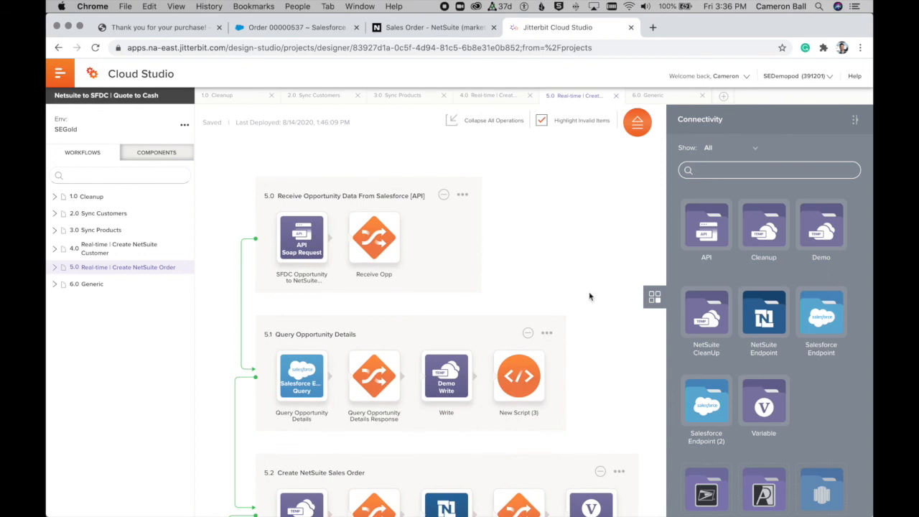
pyautogui.moveTo(571, 271)
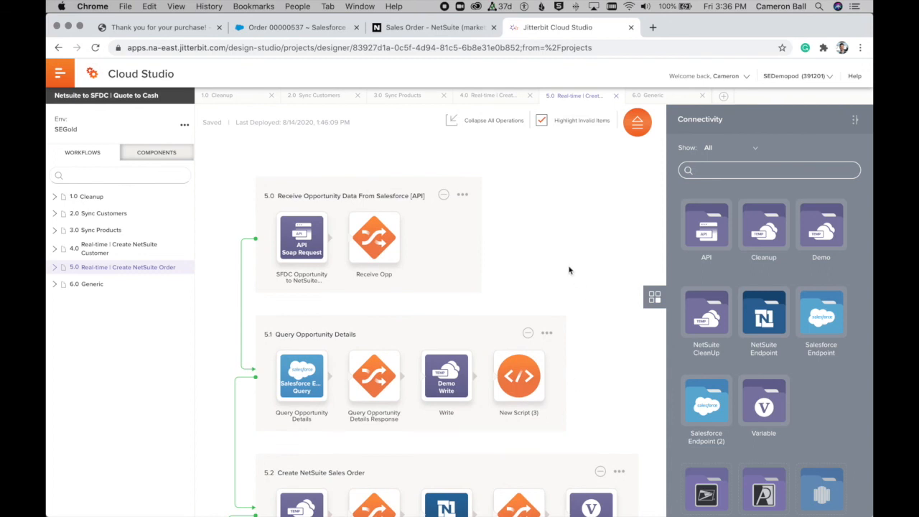